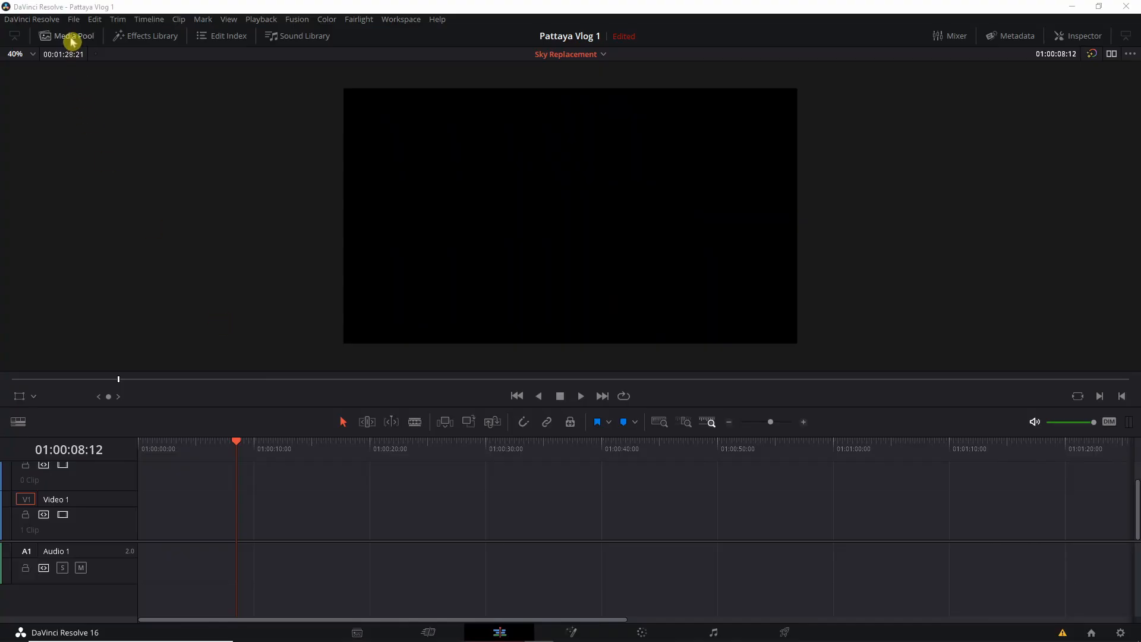
- Place the Big Buddha clip from the Media Pool on the timeline and open it in Fusion
left_click(72, 35)
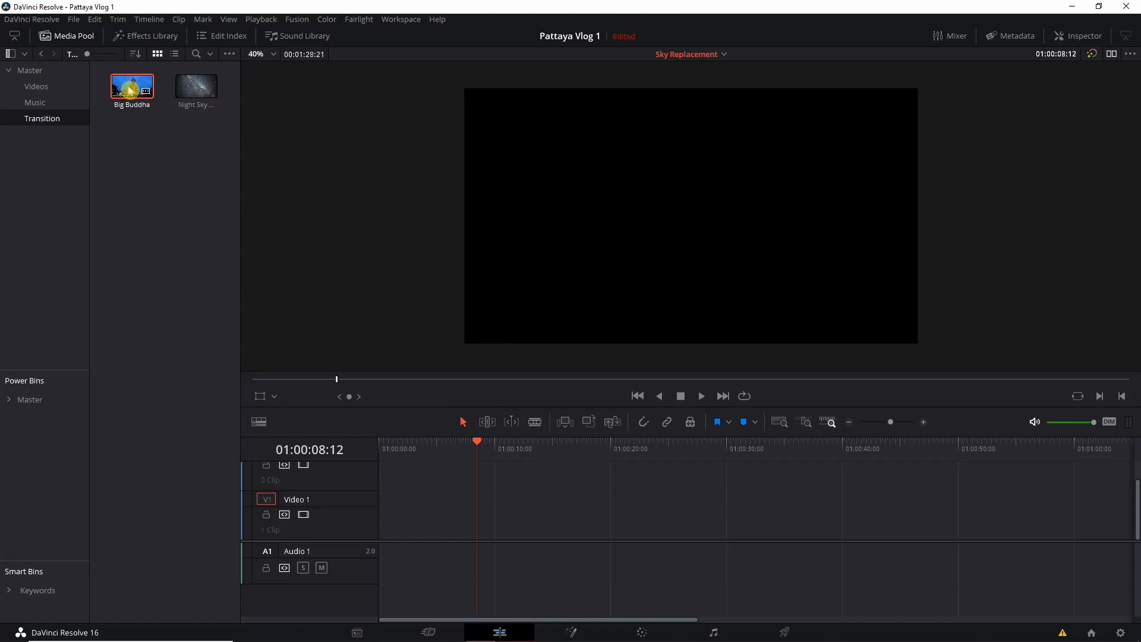
left_click_drag(131, 87, 473, 515)
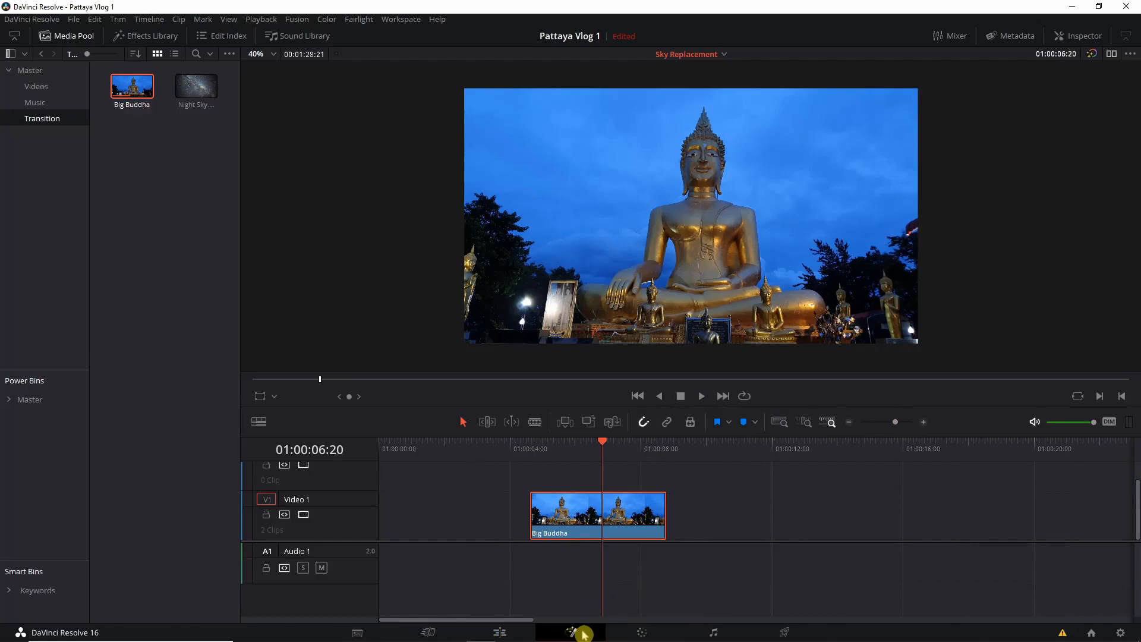
left_click(570, 631)
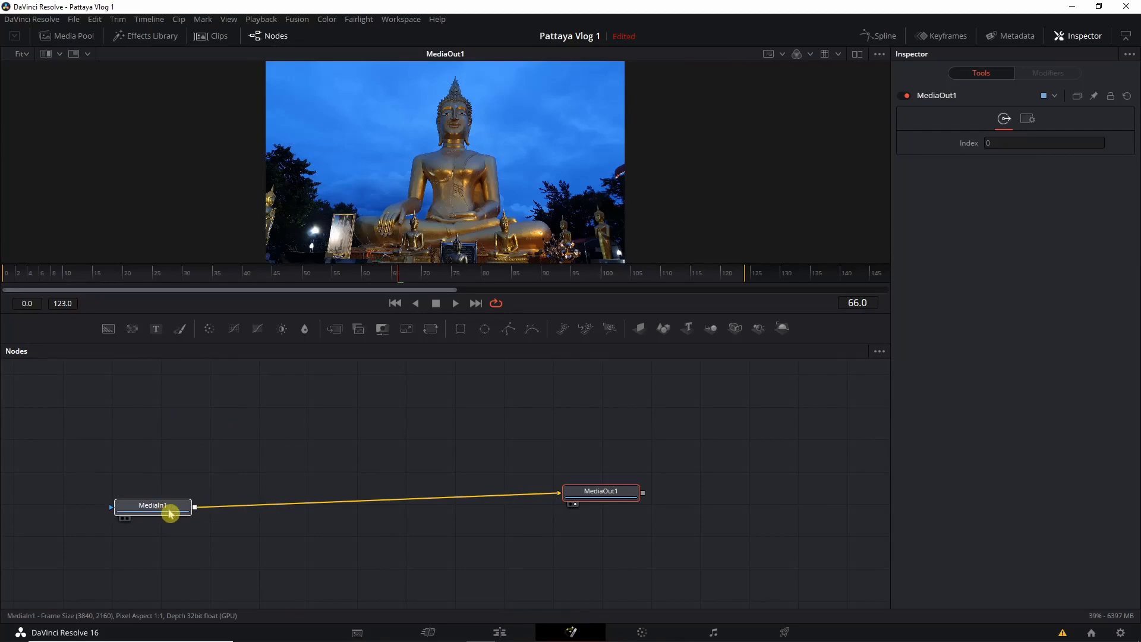
- Rename the MediaIn1 input node to BigBuddha with F2
left_click_drag(153, 506, 173, 507)
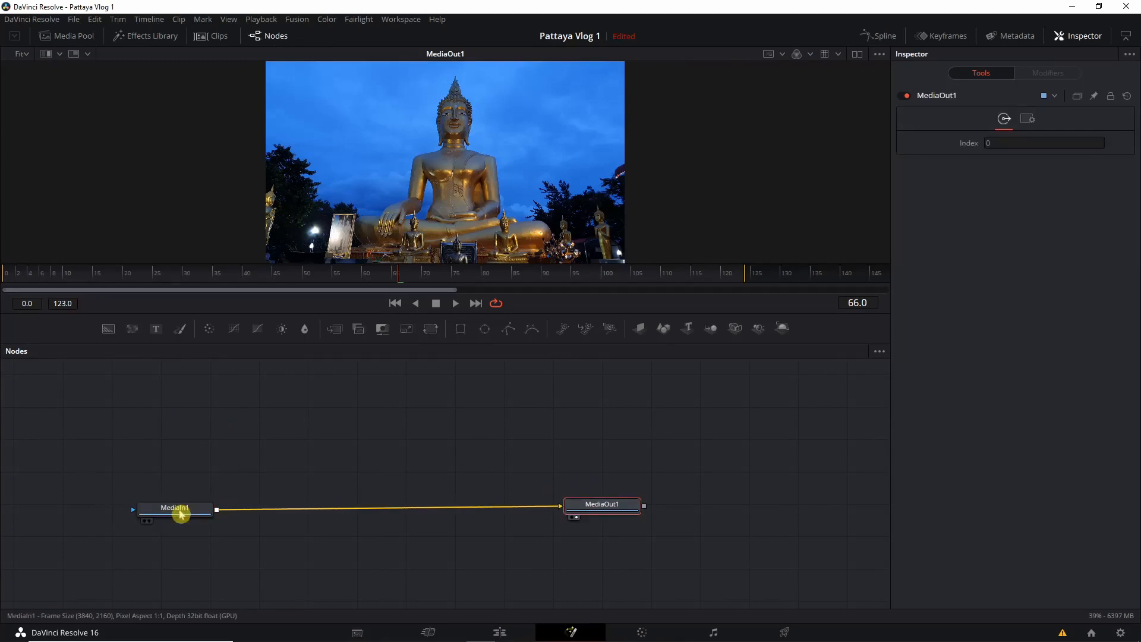
key("f2")
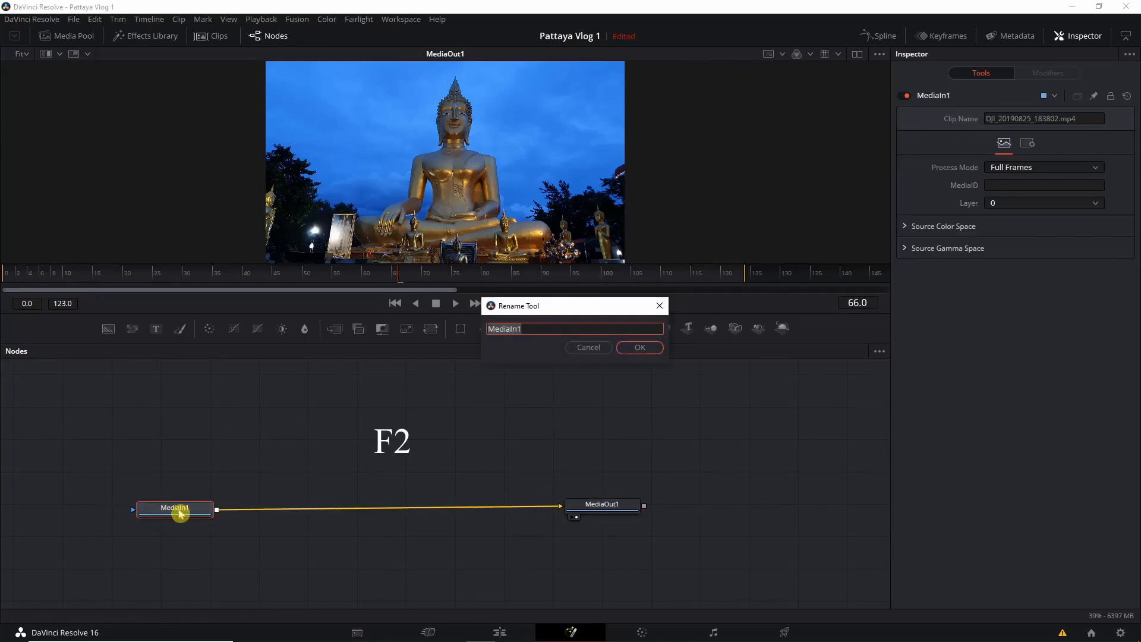
type("B")
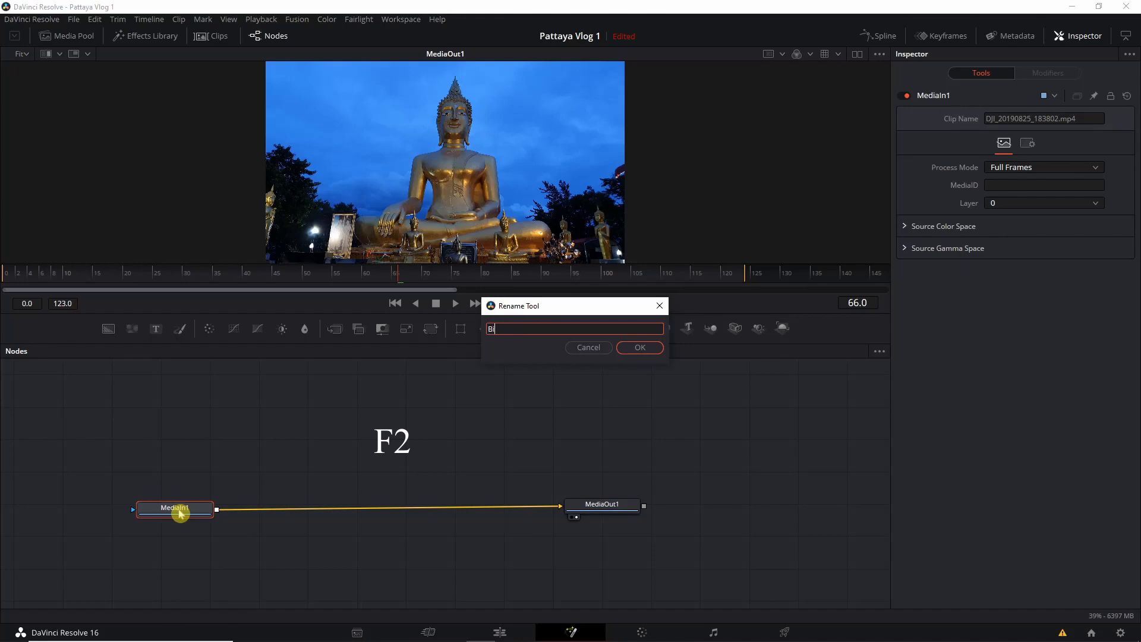
type("ig Buddha")
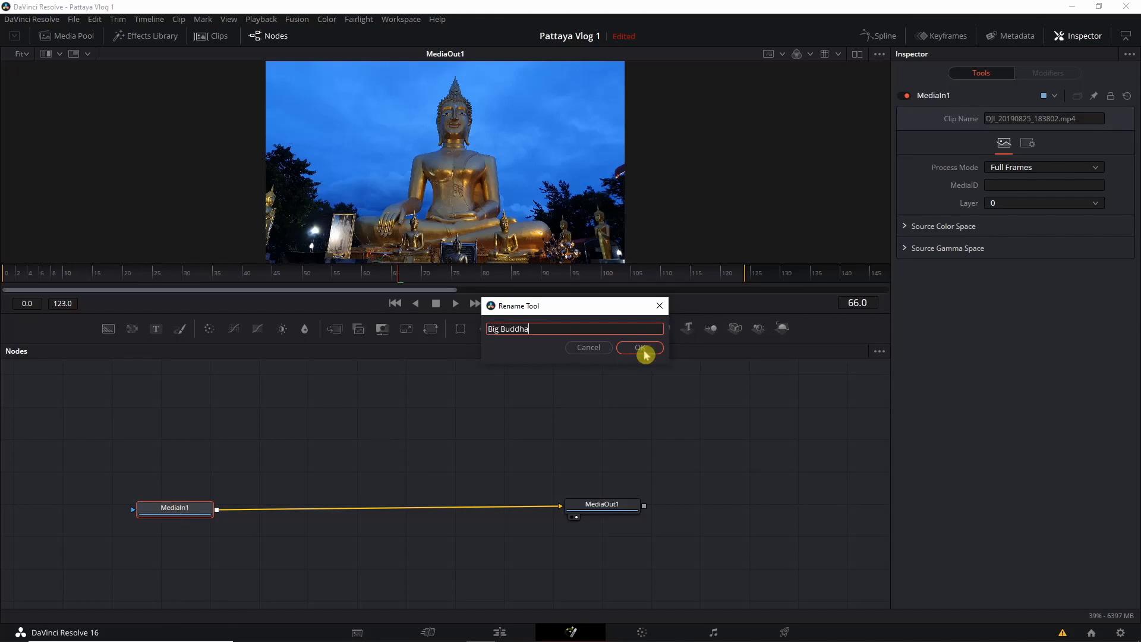
left_click(639, 347)
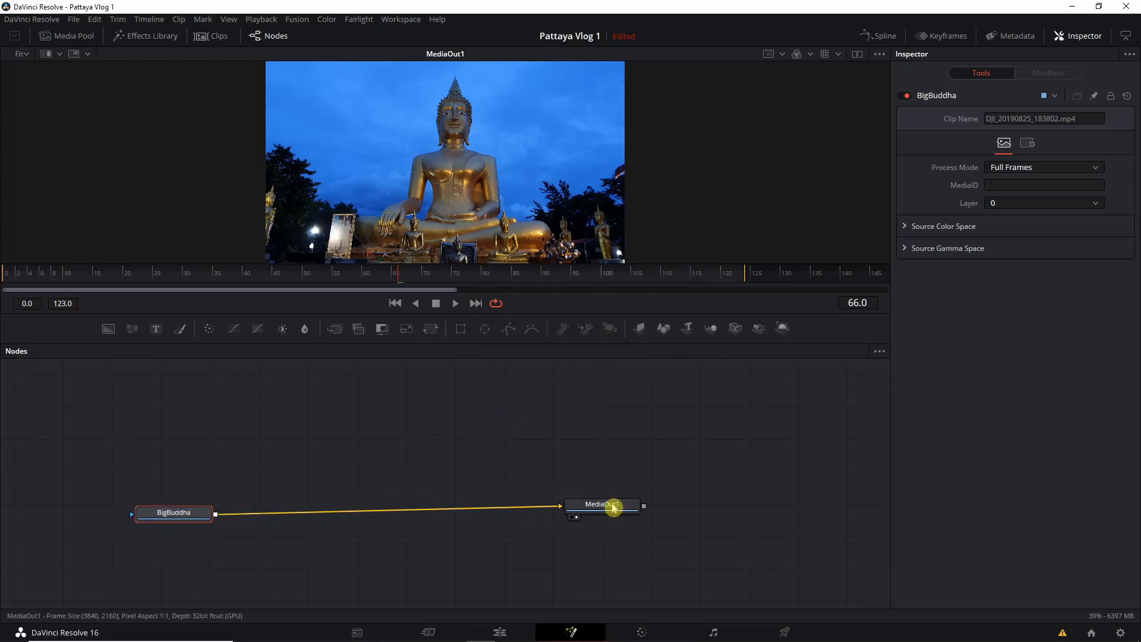
left_click(601, 504)
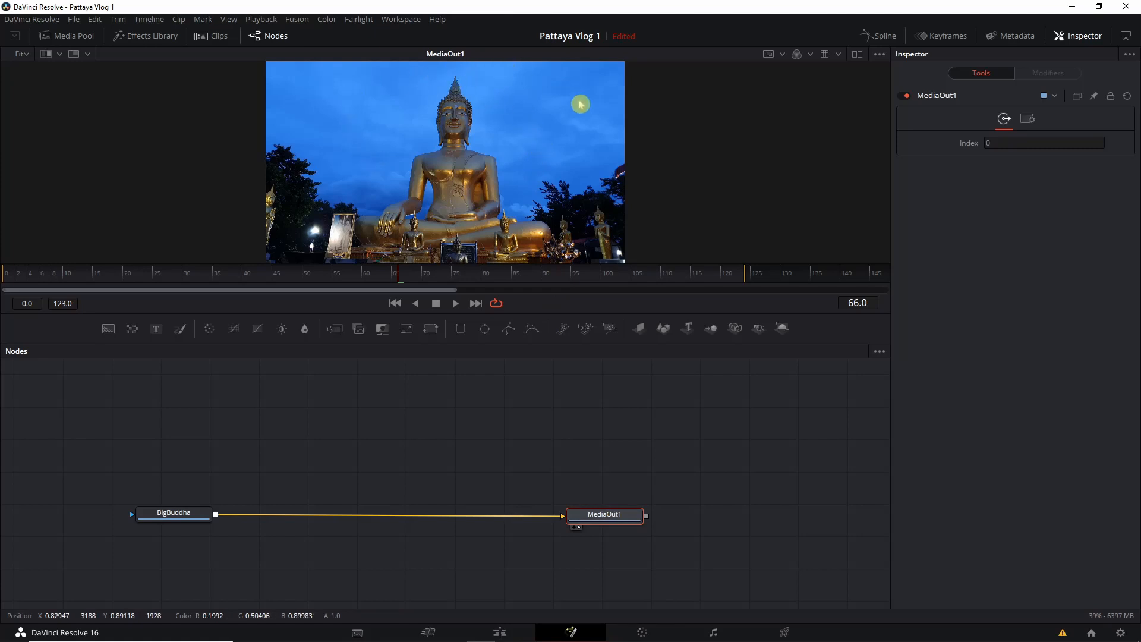
mouse_move(347, 134)
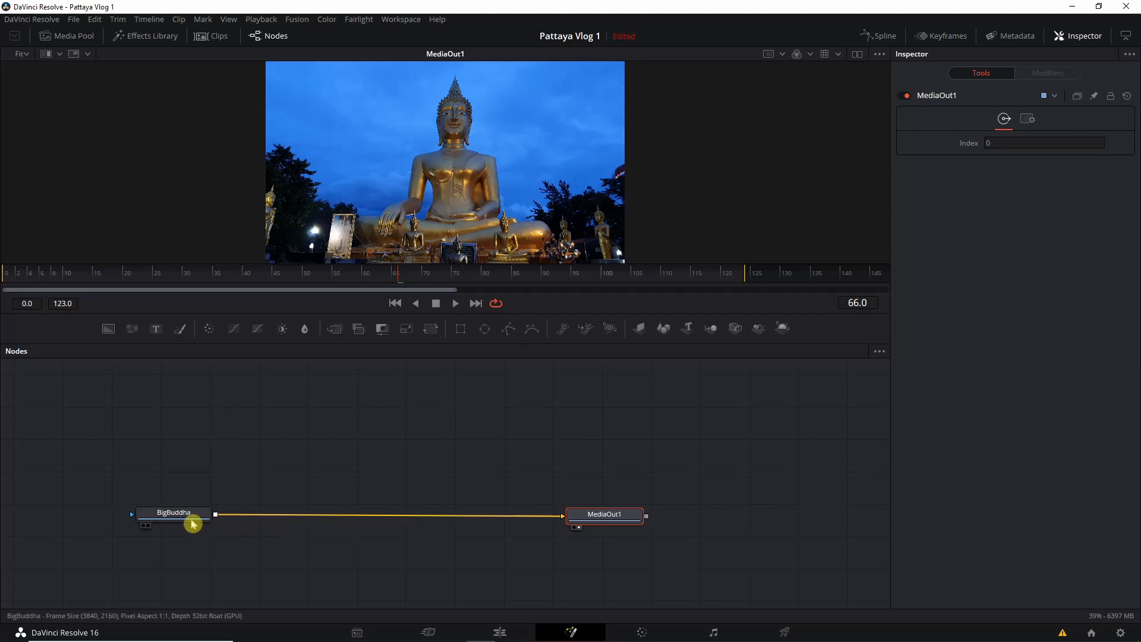
- Add a Delta Keyer node after BigBuddha and show its settings in the Inspector
left_click(173, 512)
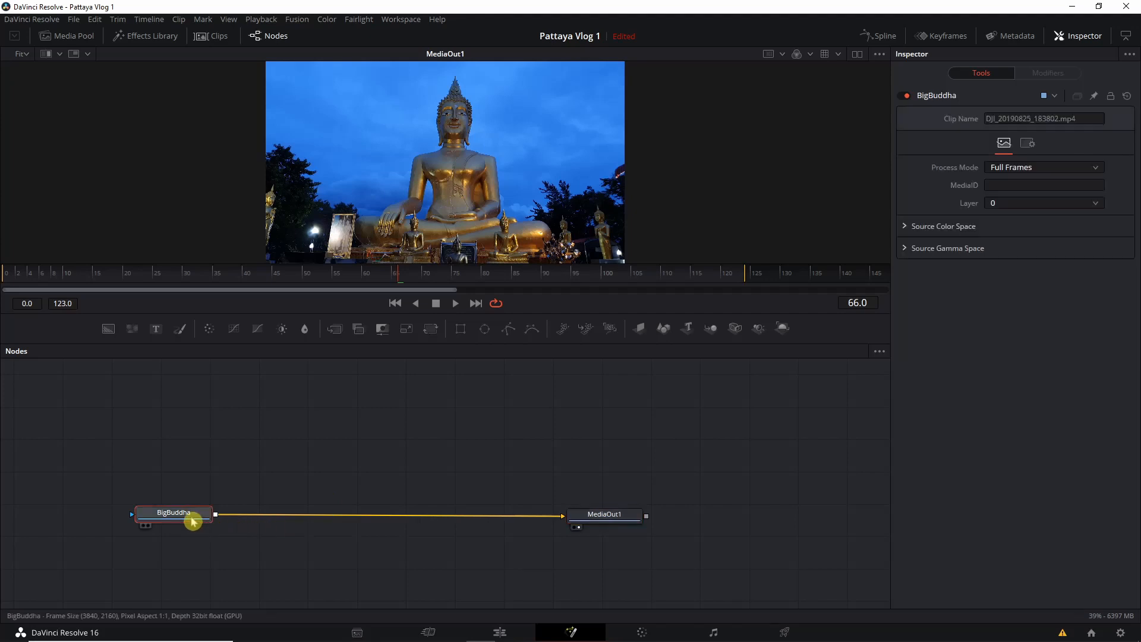
key("shift+space")
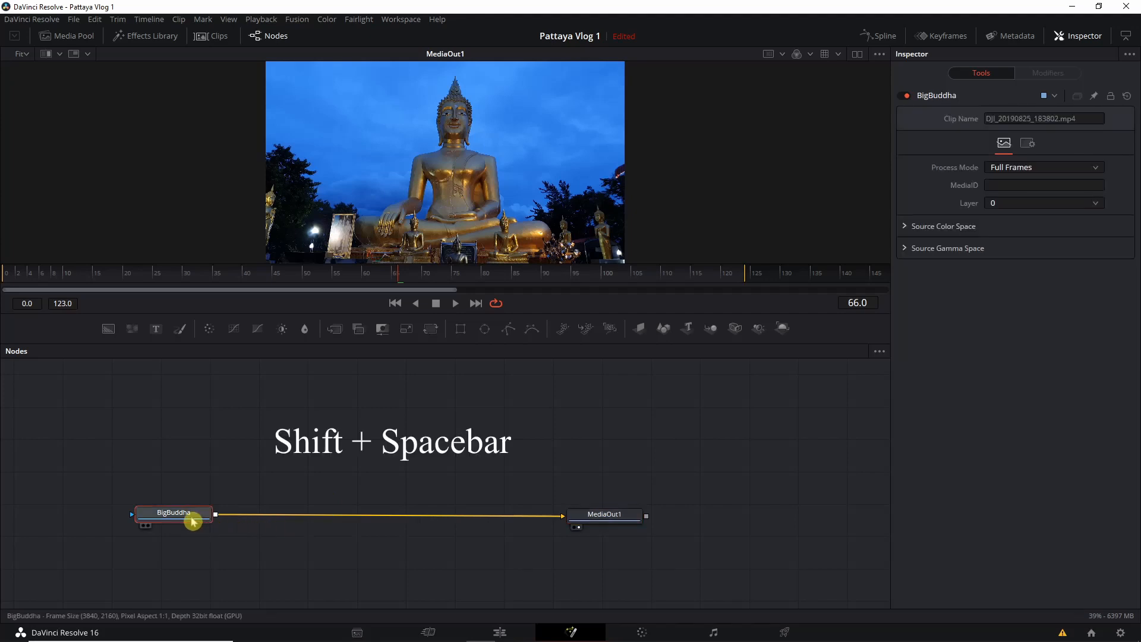
type("Delta Keyer")
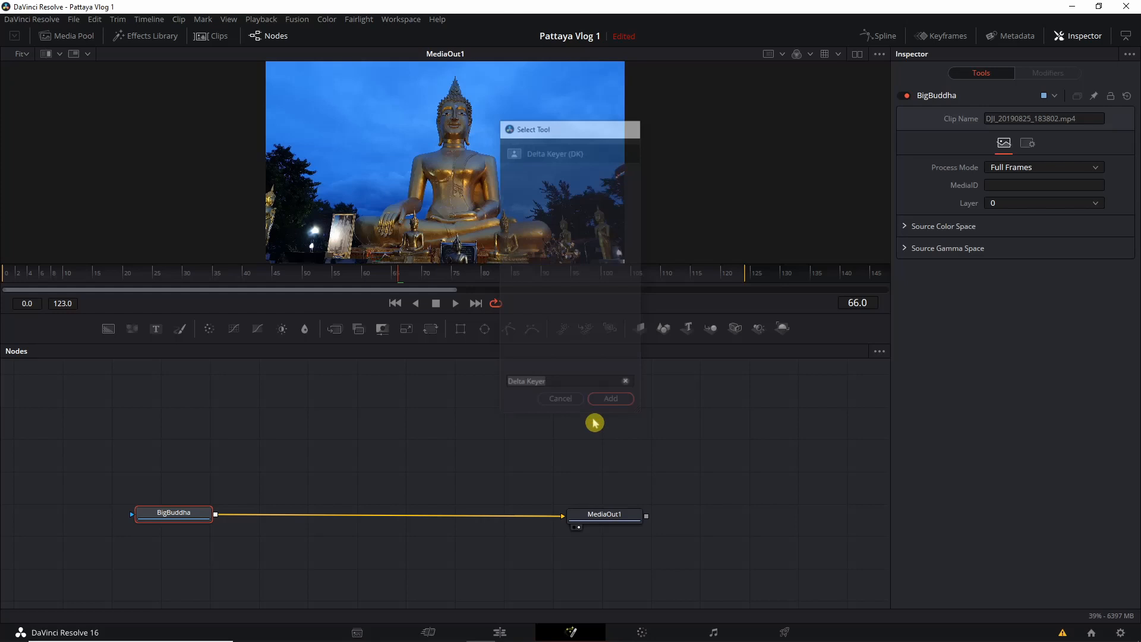
left_click(610, 398)
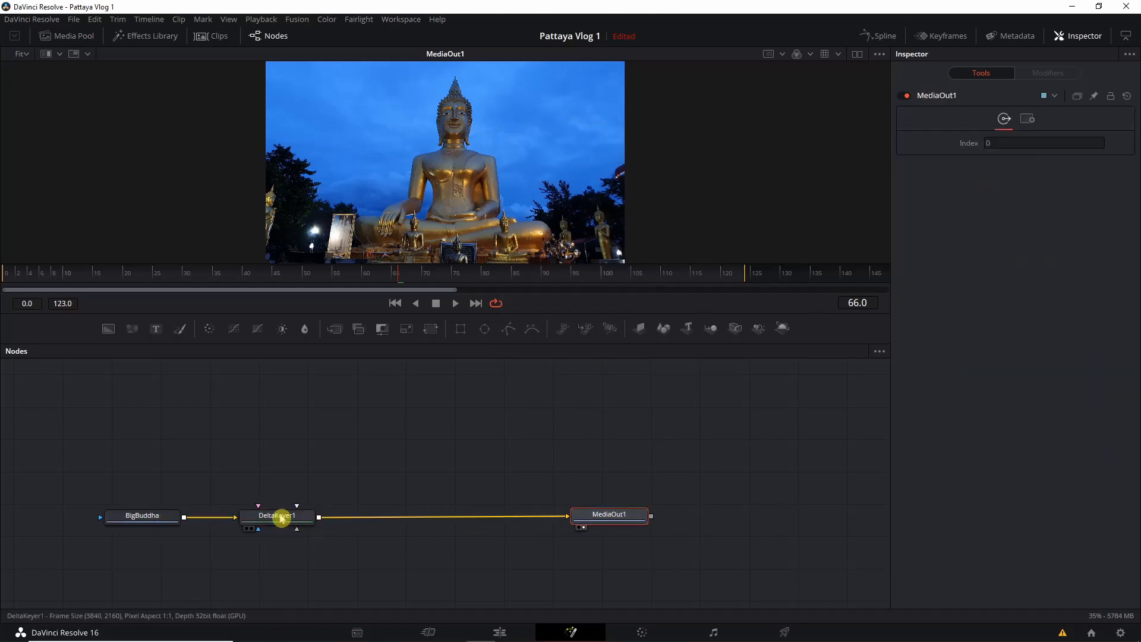
left_click(276, 515)
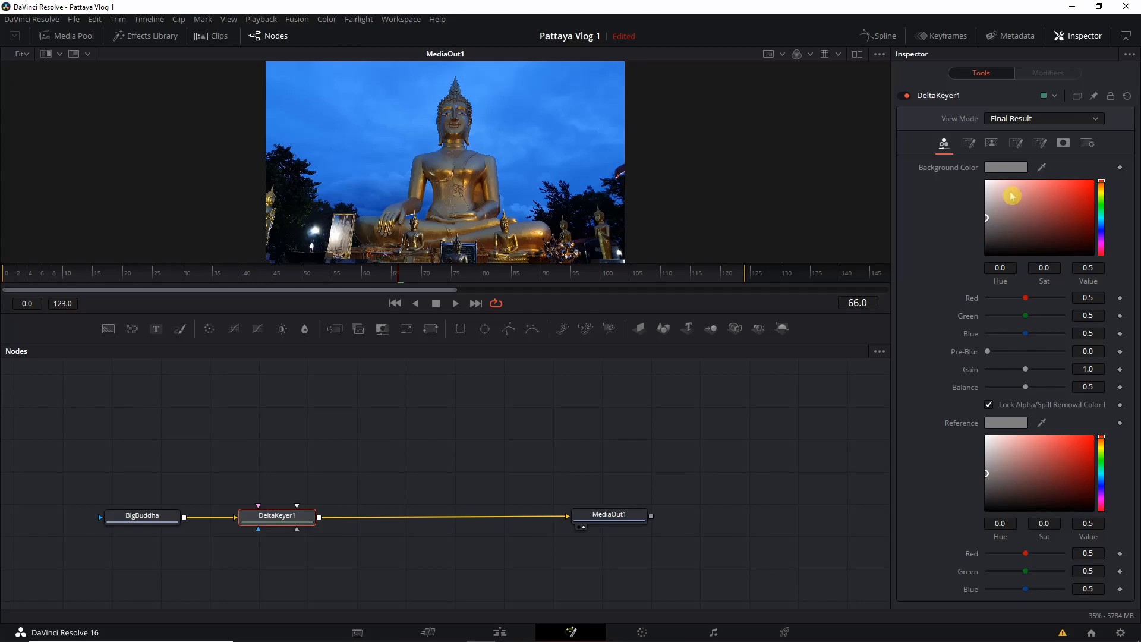
- Set the Delta Keyer's background colour to light blue #55aaff to key out the sky
left_click(1005, 167)
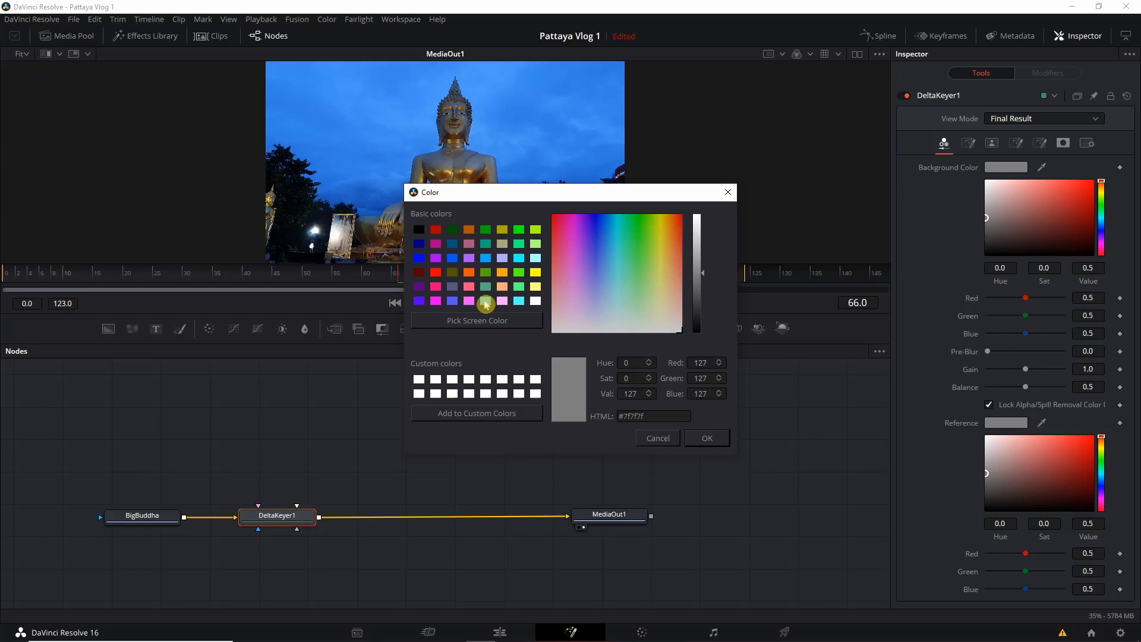
left_click(607, 254)
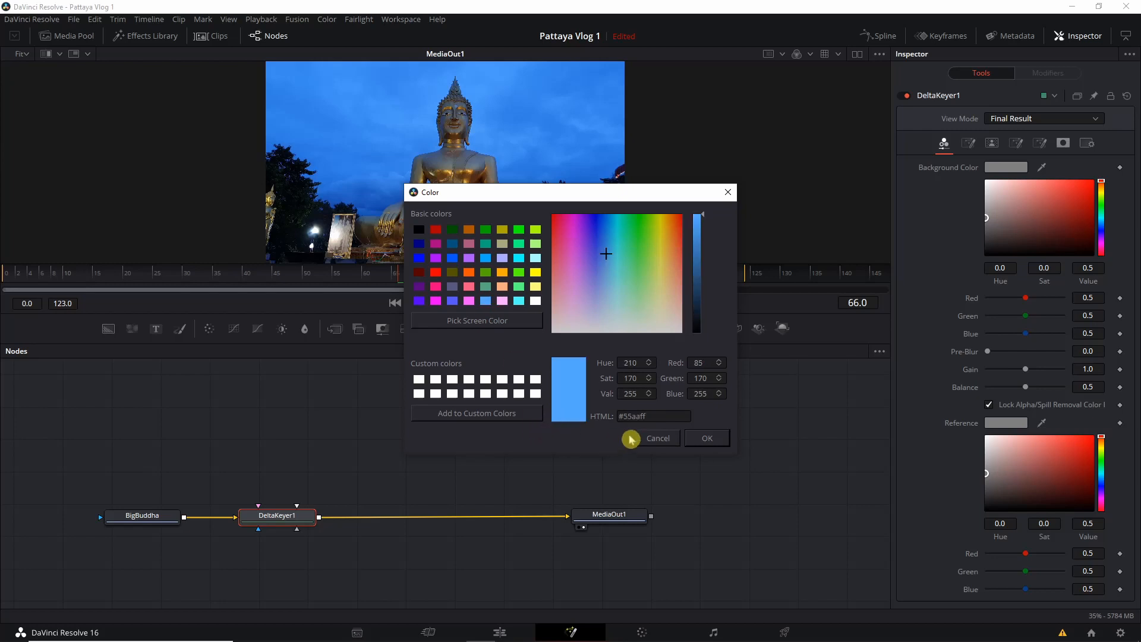
left_click(707, 438)
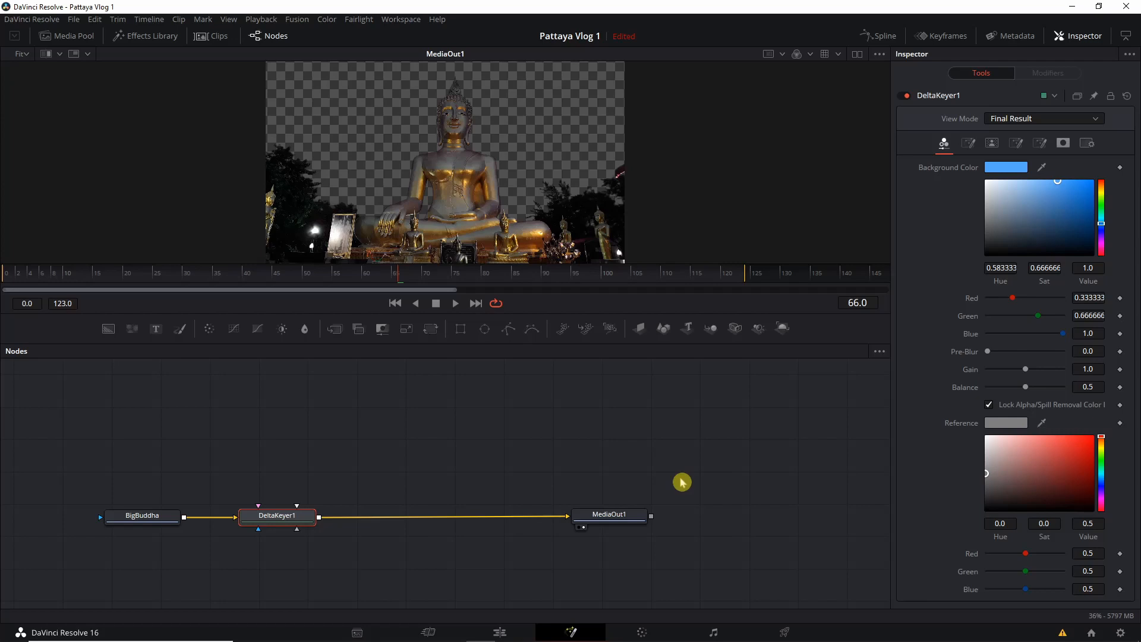
left_click(65, 35)
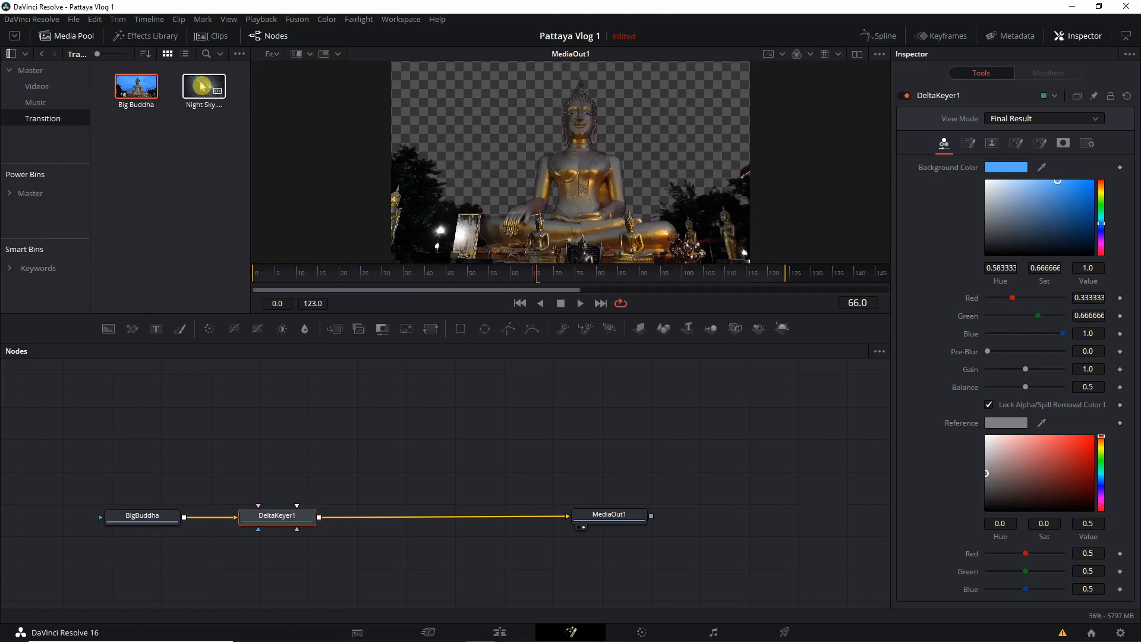
- Add the Night Sky clip as a new input node and rename it NightSky
left_click_drag(203, 86, 205, 375)
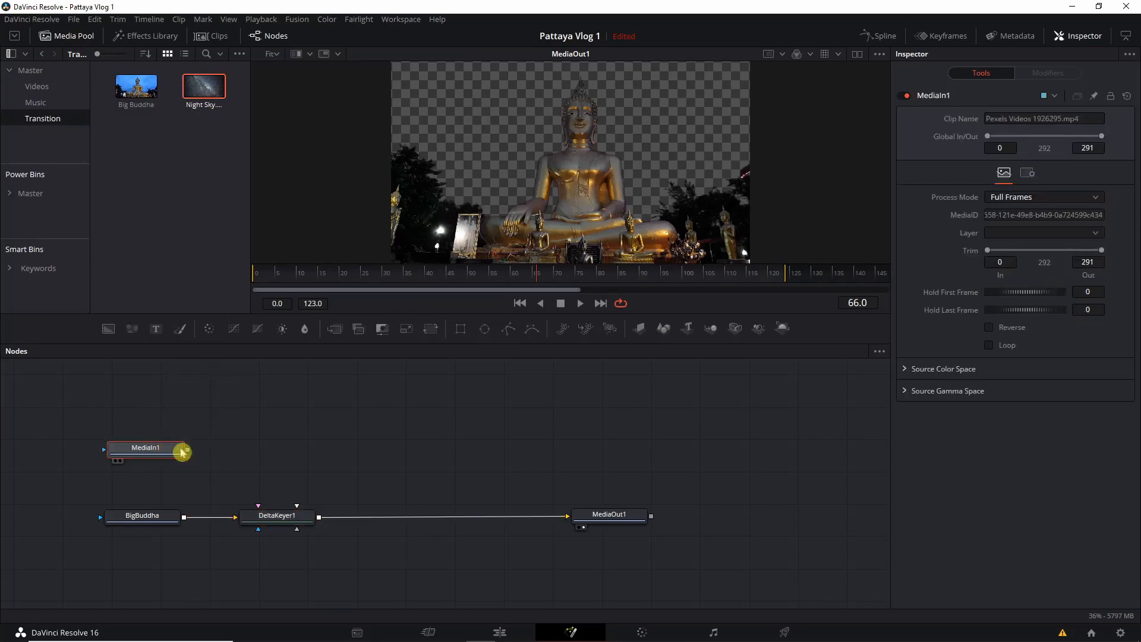
key("F2")
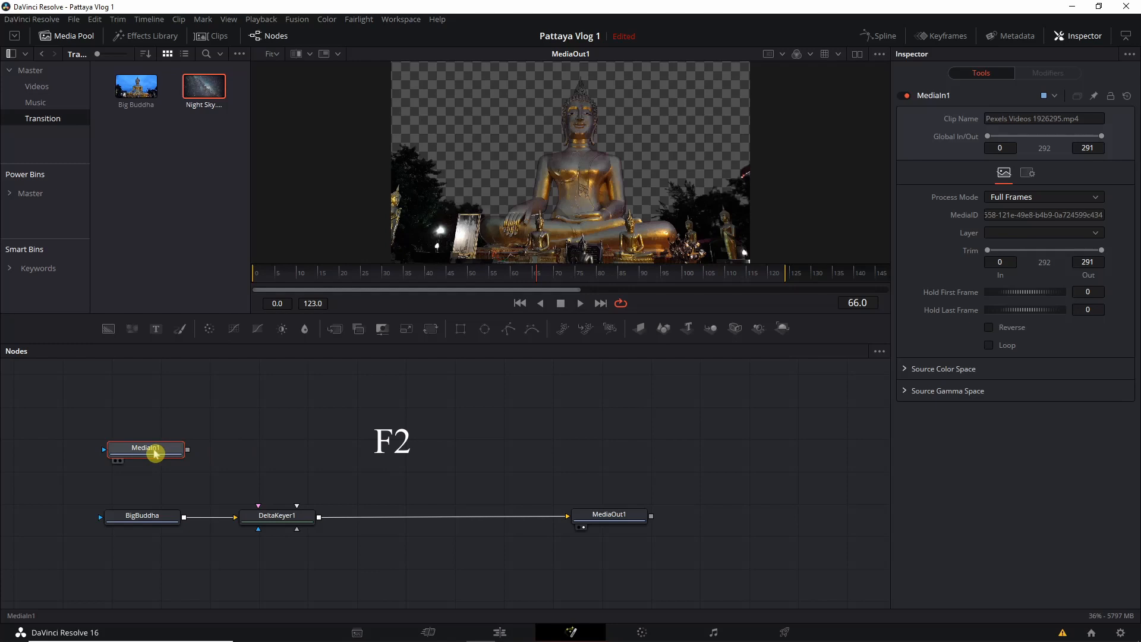
key("F2")
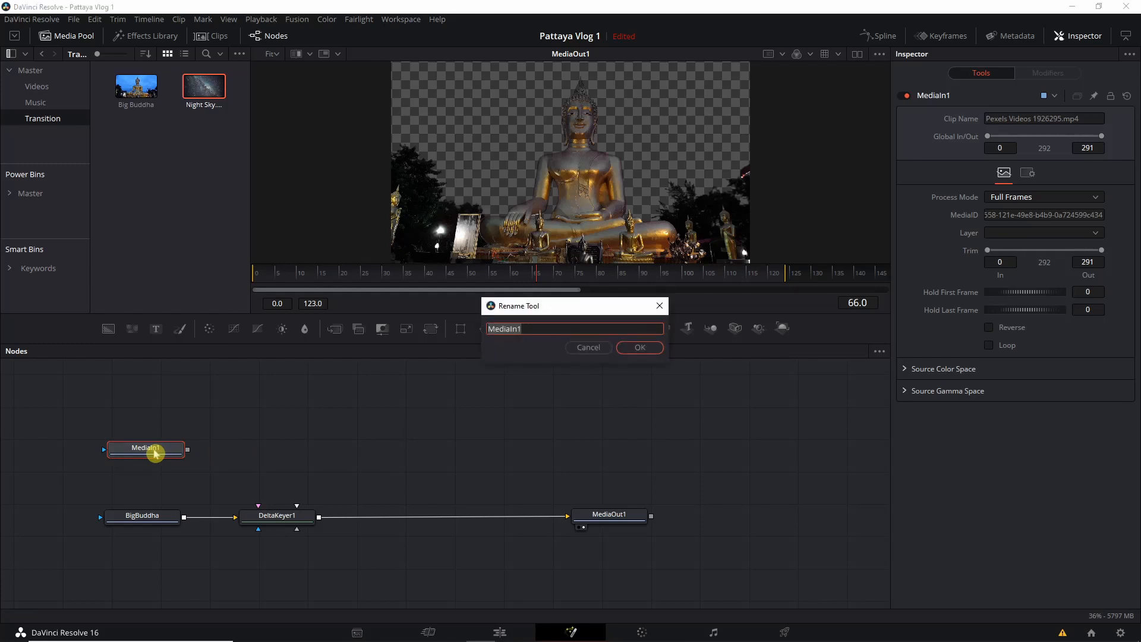
type("Night")
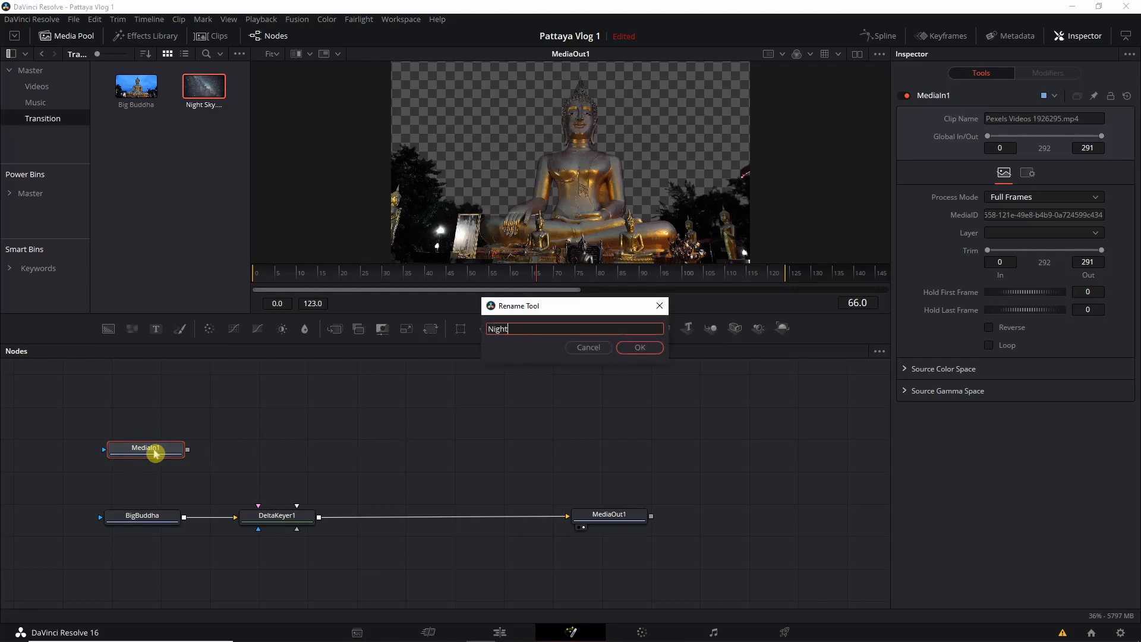
type("Sky")
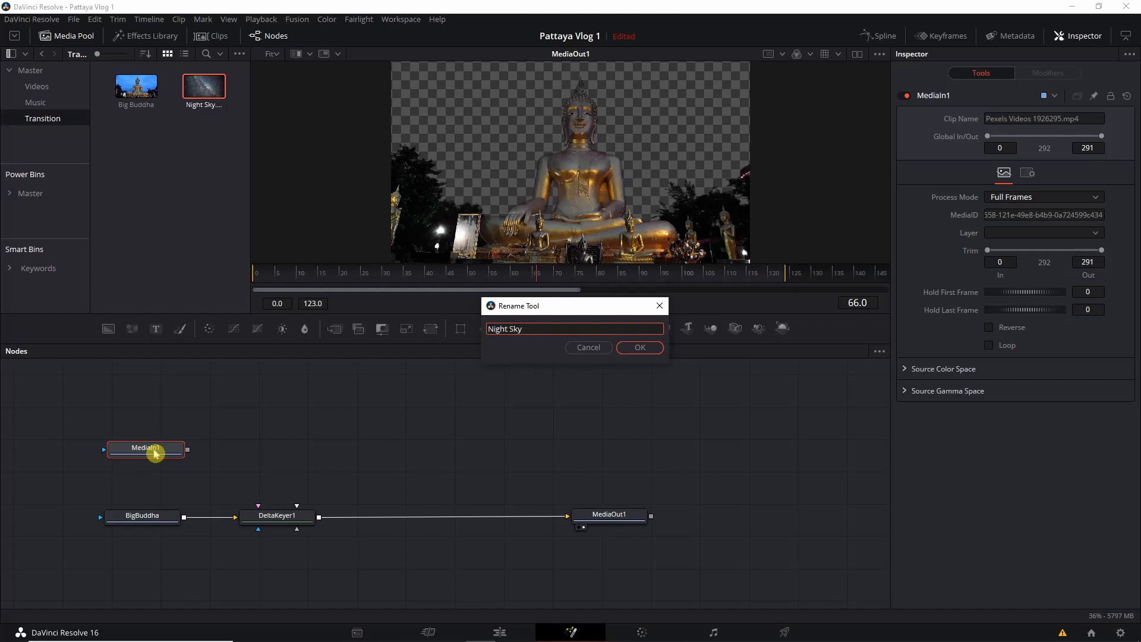
left_click(639, 347)
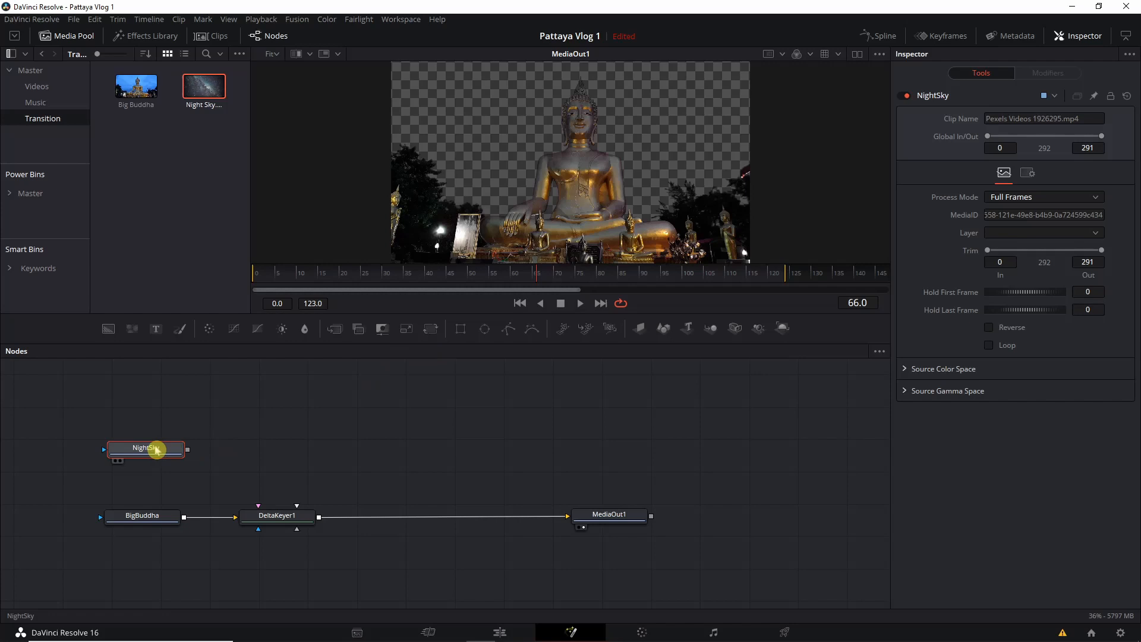
mouse_move(327, 344)
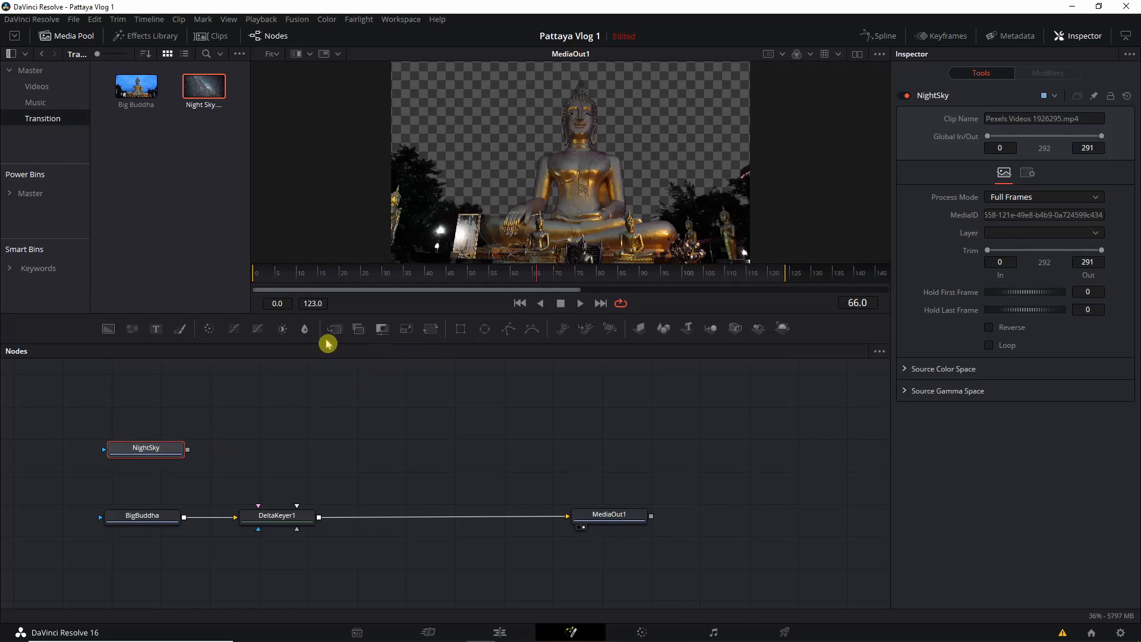
mouse_move(334, 328)
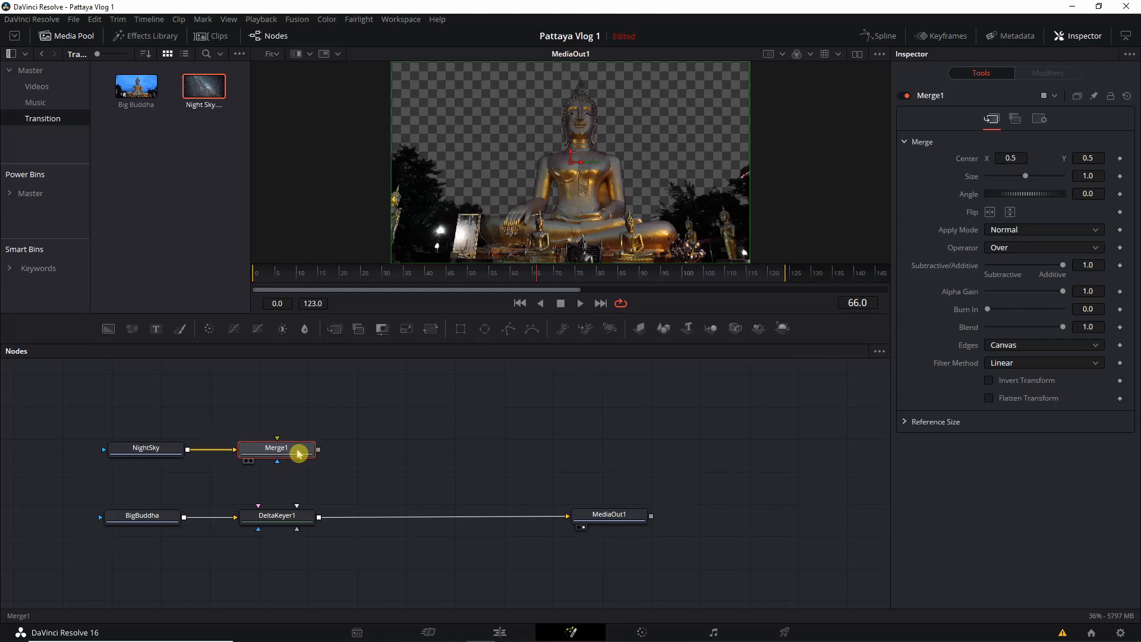
- Wire Merge1's output to MediaOut1 and feed DeltaKeyer1 into Merge1's foreground
left_click(608, 517)
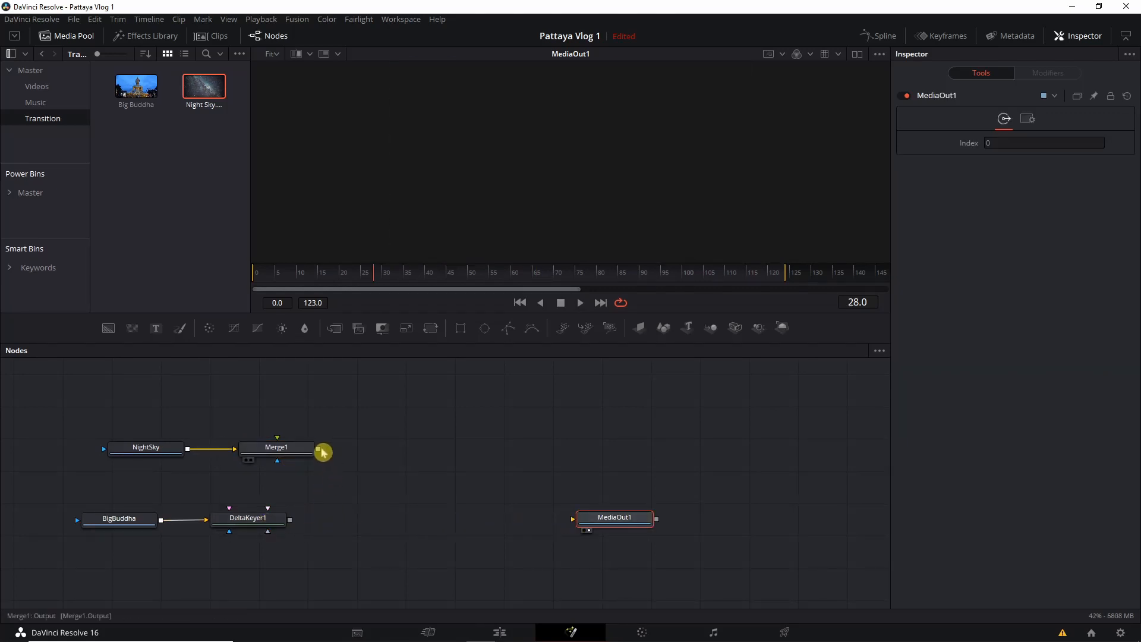
left_click_drag(317, 447, 588, 519)
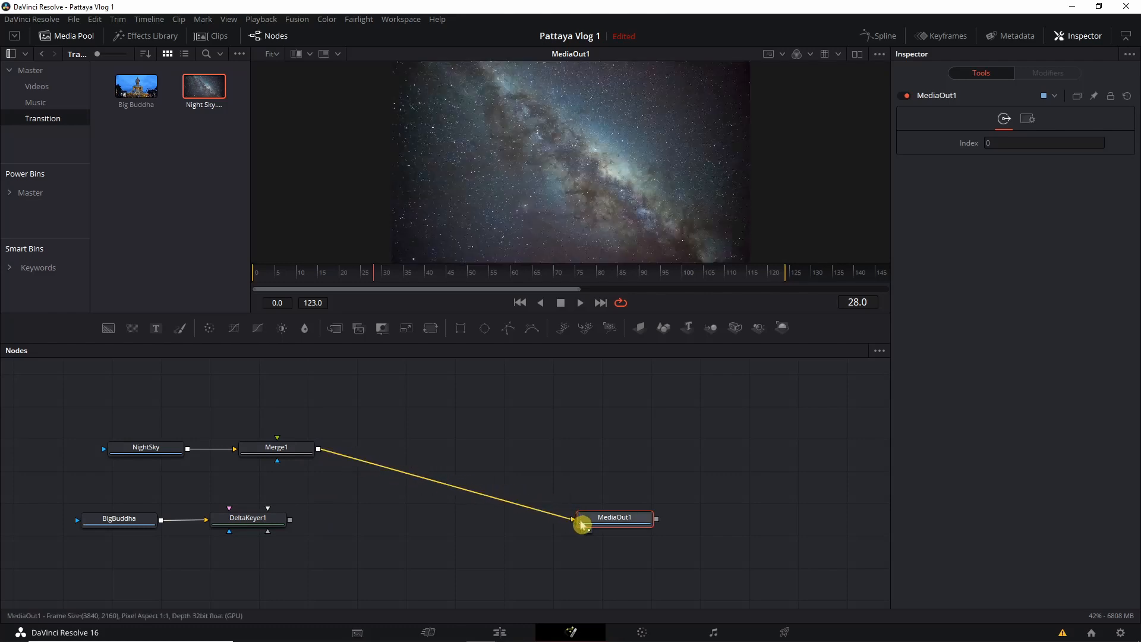
left_click(269, 518)
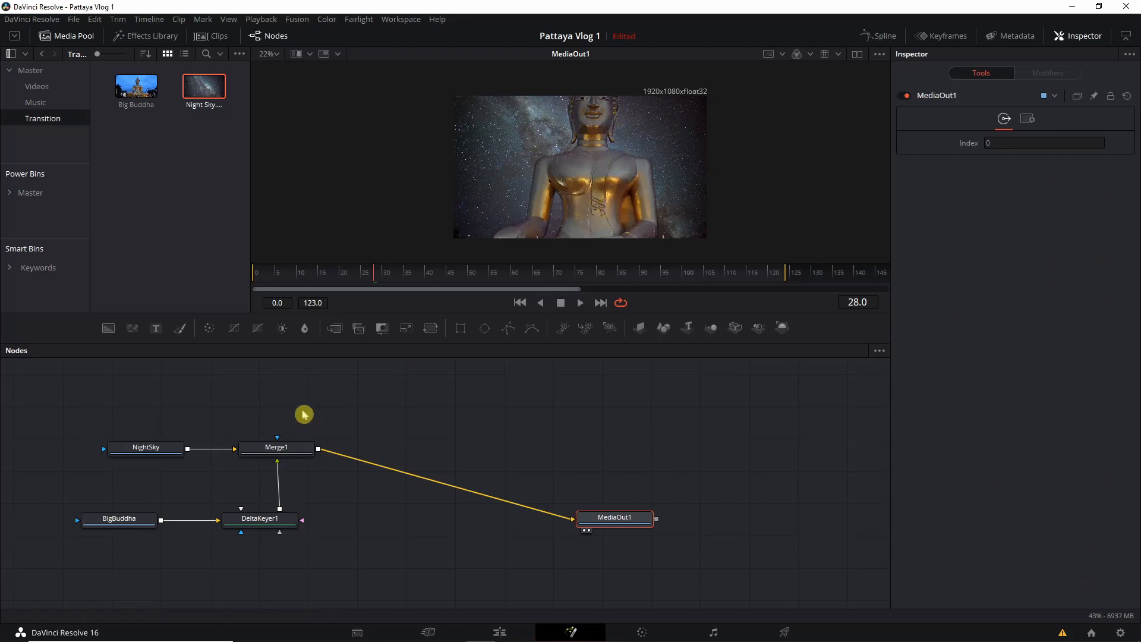
left_click(276, 447)
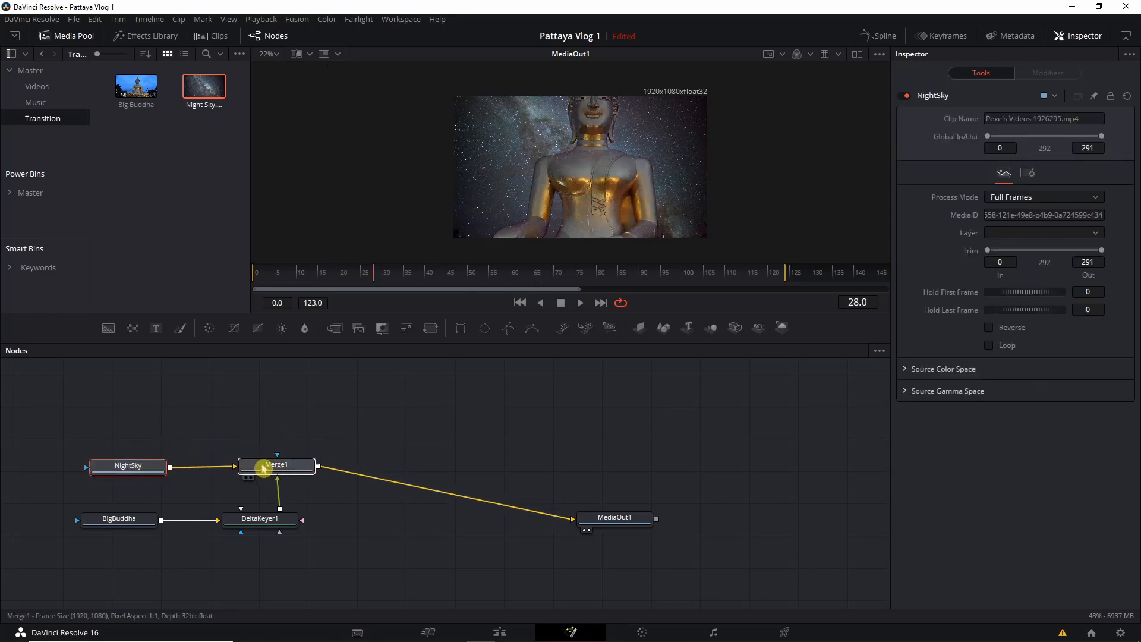
- Set Merge1's Size to 0.5 in the Inspector
left_click(276, 464)
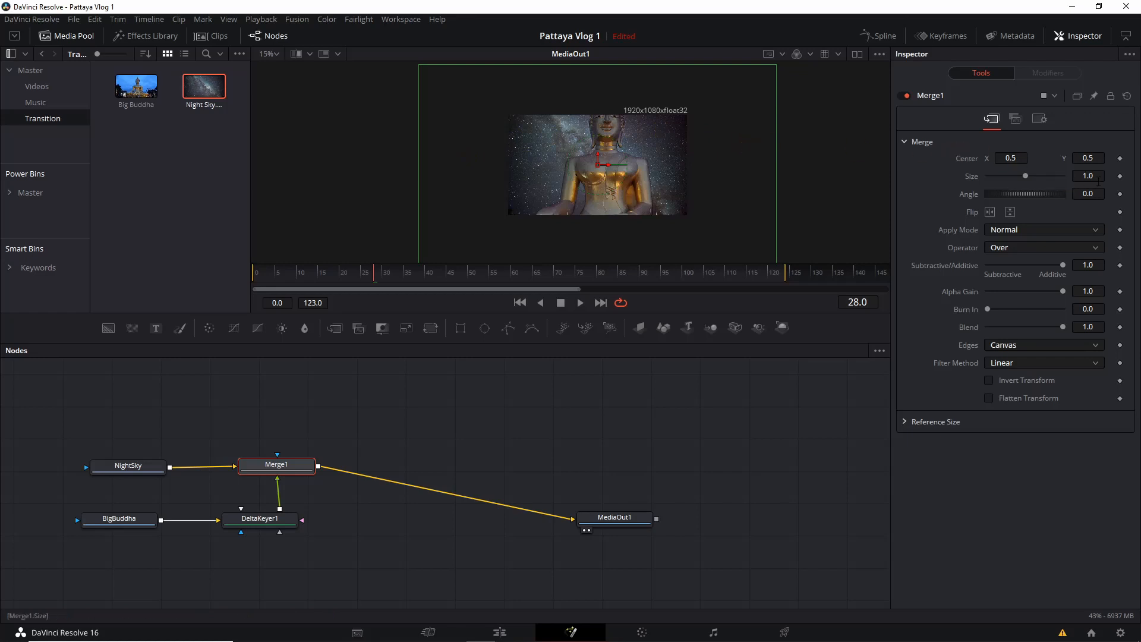
left_click(1089, 176)
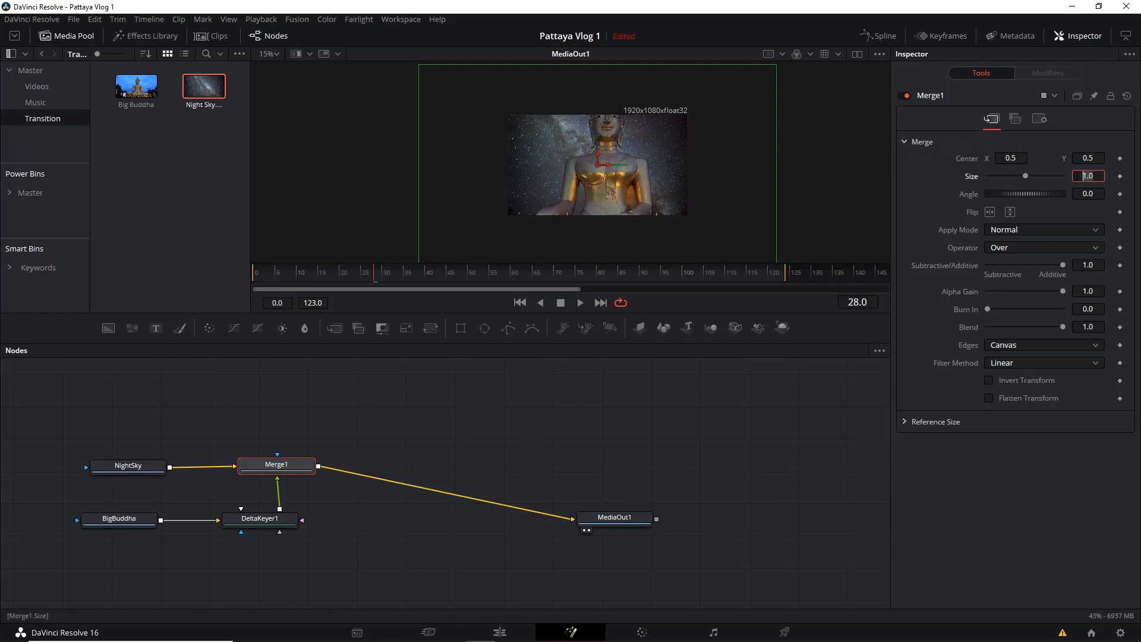
type("0.5")
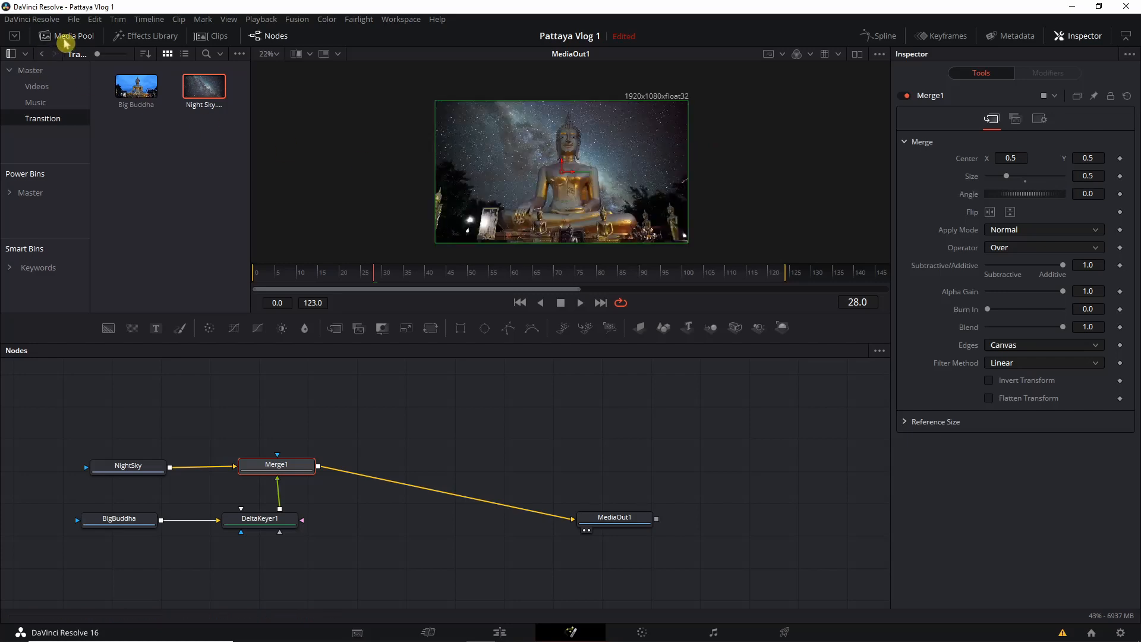
- Play back the composited clip on the Edit page timeline
left_click(499, 631)
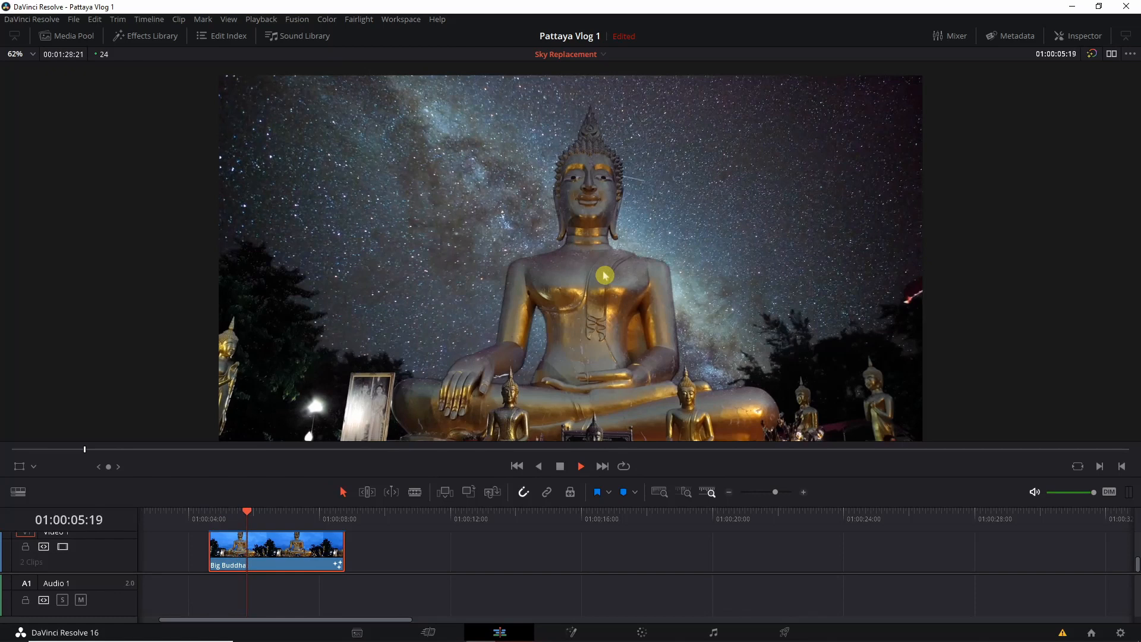
left_click(580, 466)
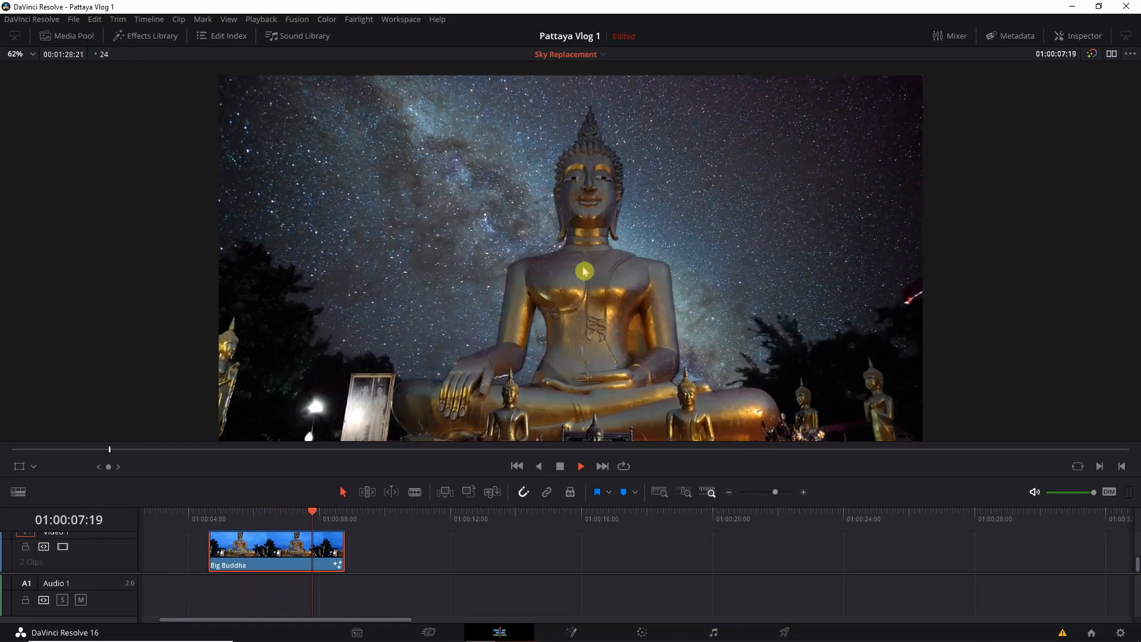
left_click(194, 522)
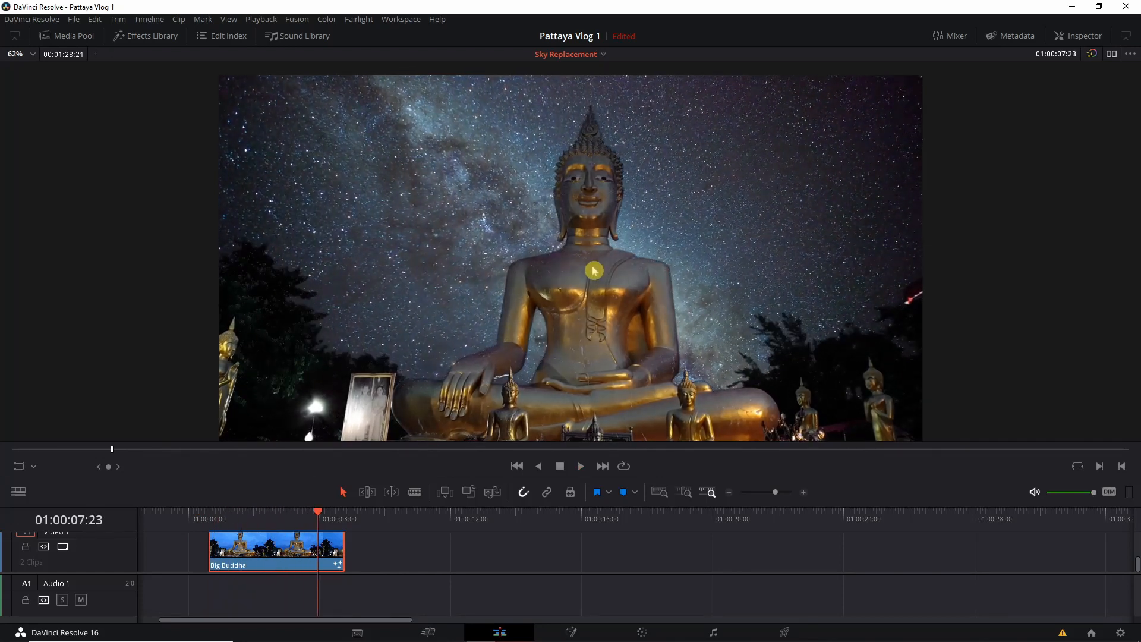
mouse_move(545, 529)
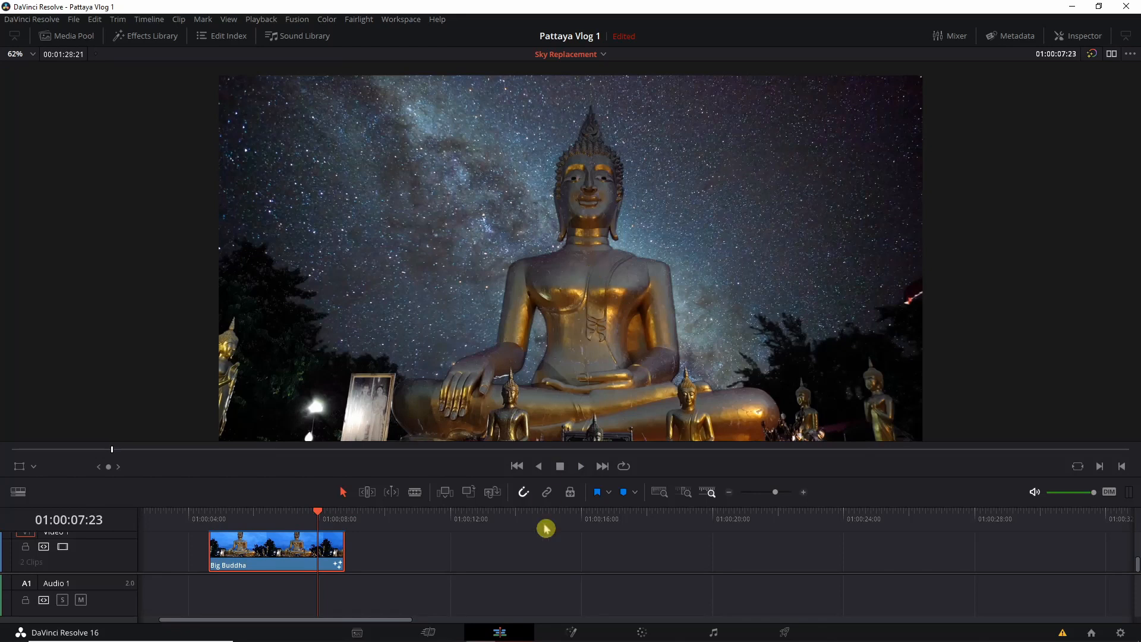
- Back in Fusion, attach a Polygon mask to DeltaKeyer1's garbage matte and tick Invert
left_click(570, 632)
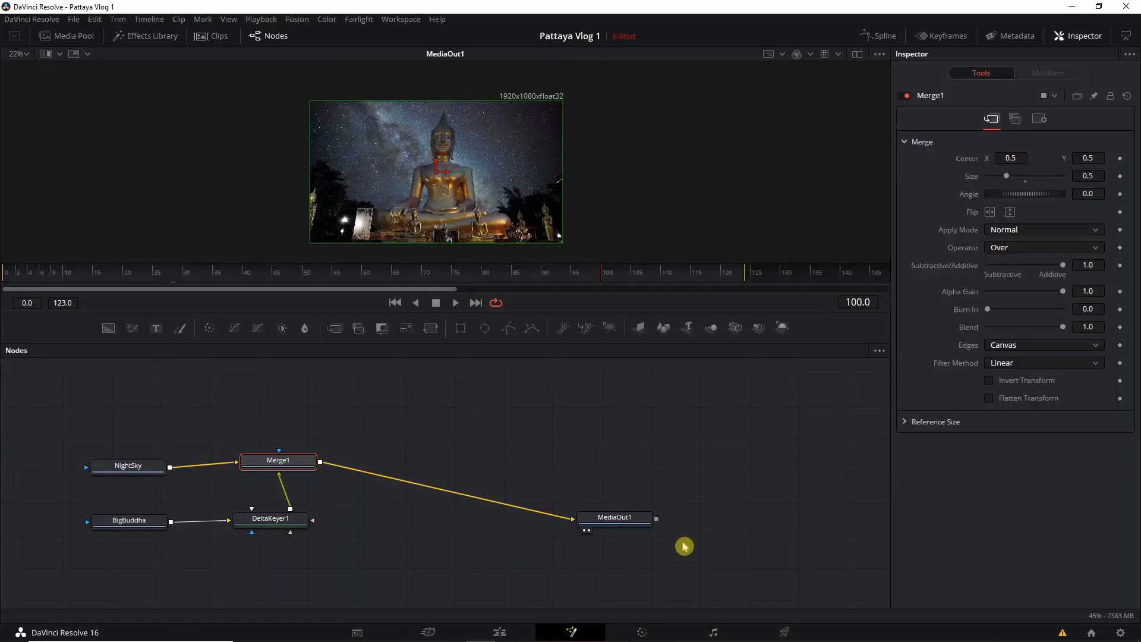
mouse_move(395, 419)
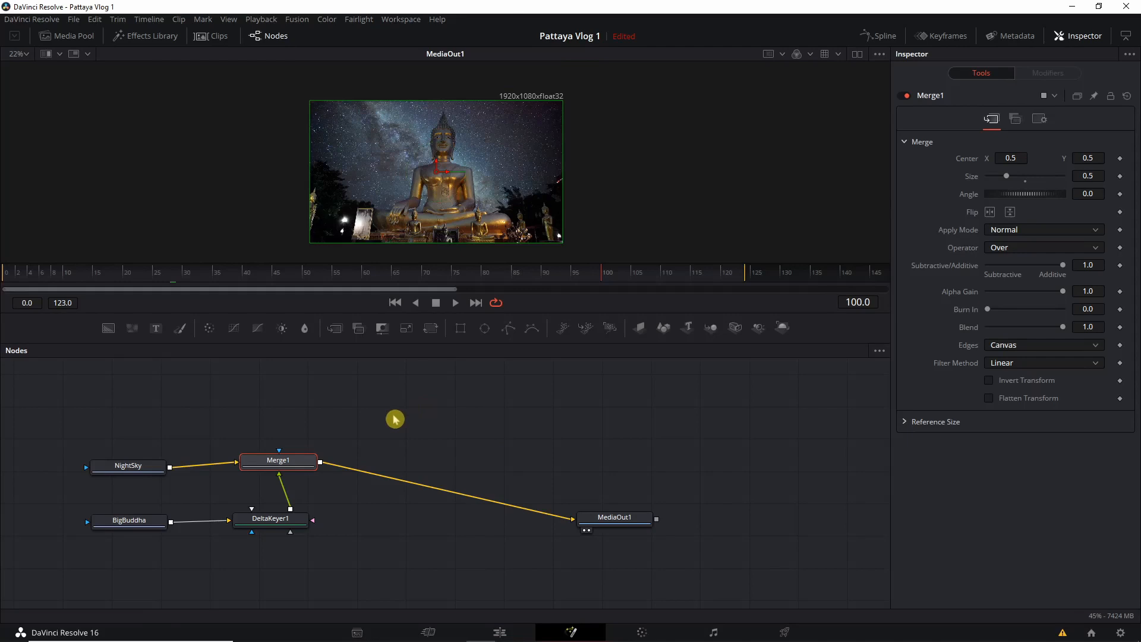
left_click(271, 518)
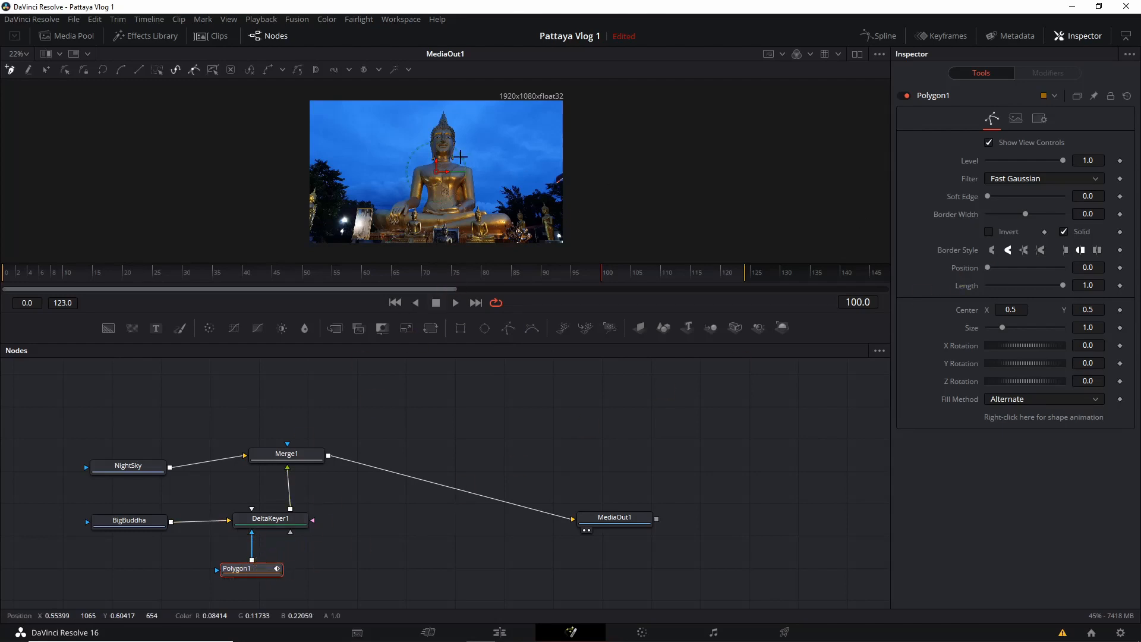
mouse_move(779, 162)
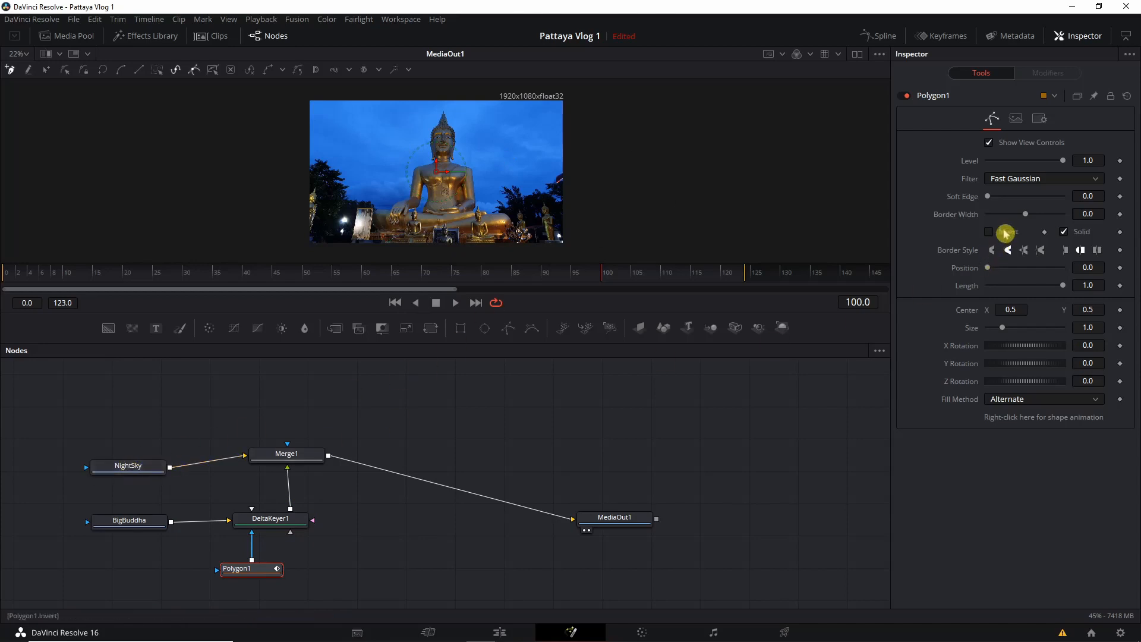
left_click(990, 231)
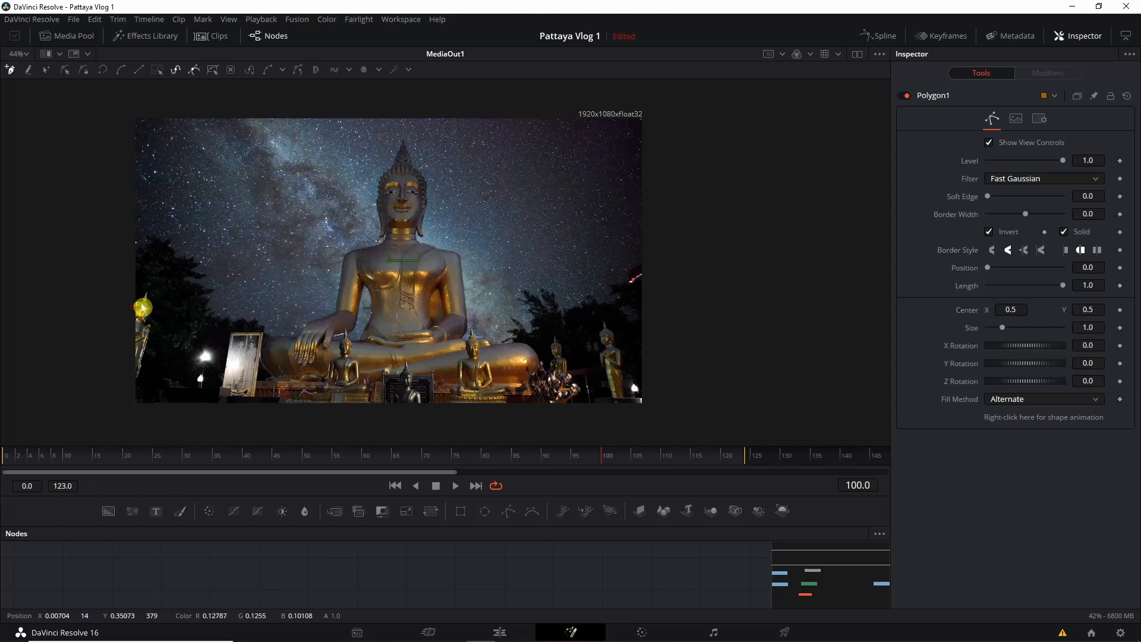
- Trace Polygon1 along the Buddha's left shoulder, up the side of the head and over its top
left_click_drag(146, 305, 148, 295)
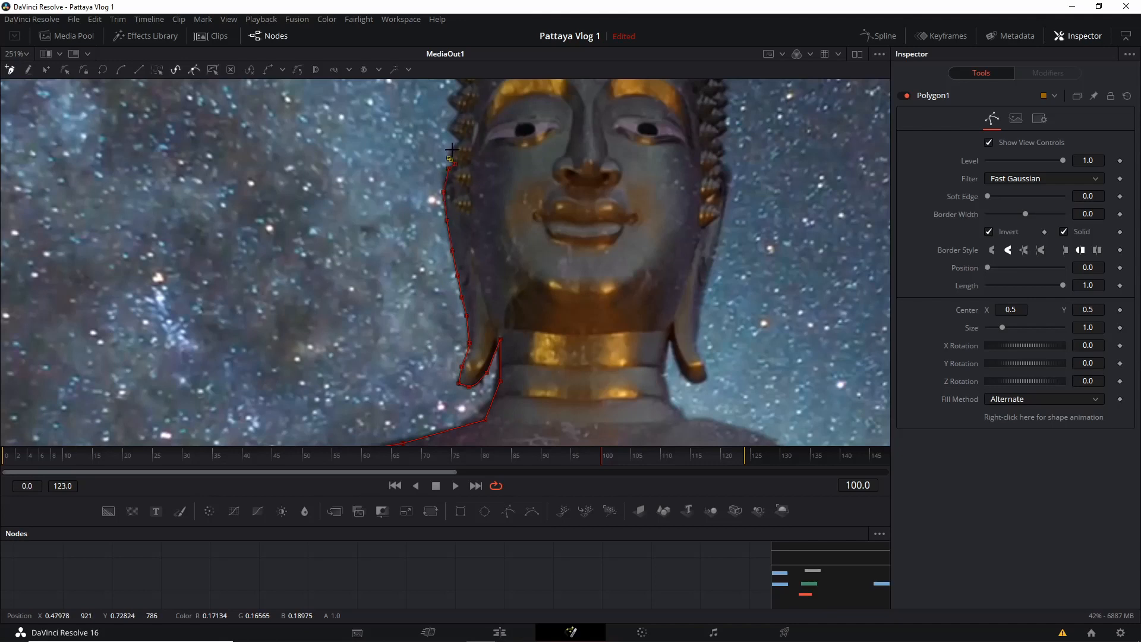
left_click_drag(451, 151, 534, 126)
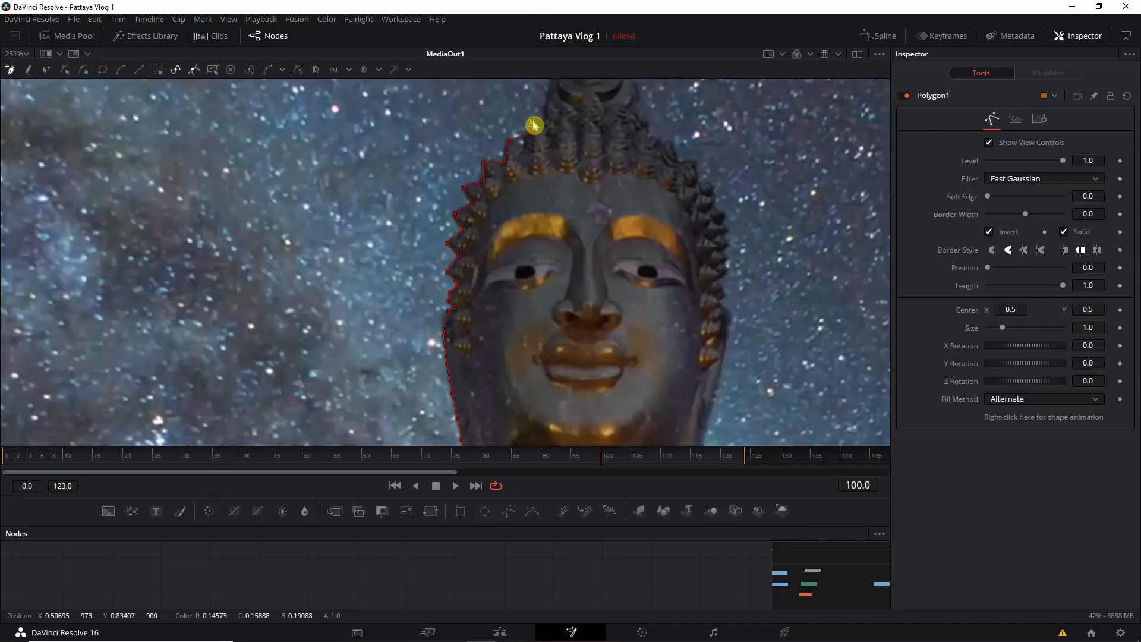
left_click_drag(534, 125, 650, 306)
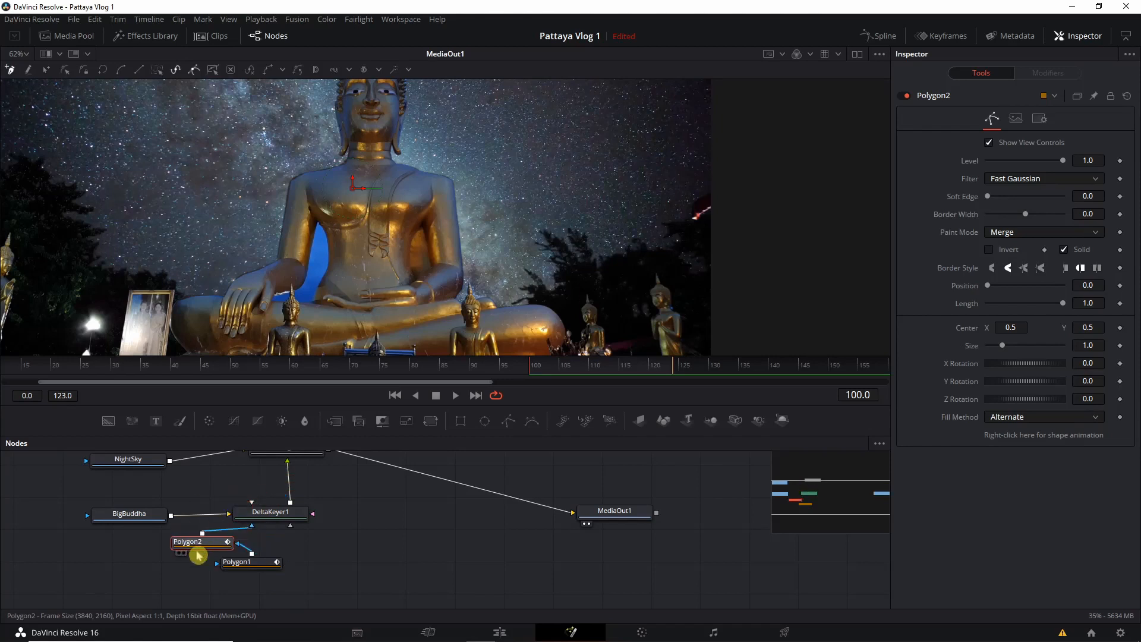
- Connect the Polygon2 mask node into Polygon1's input
left_click_drag(195, 541, 273, 480)
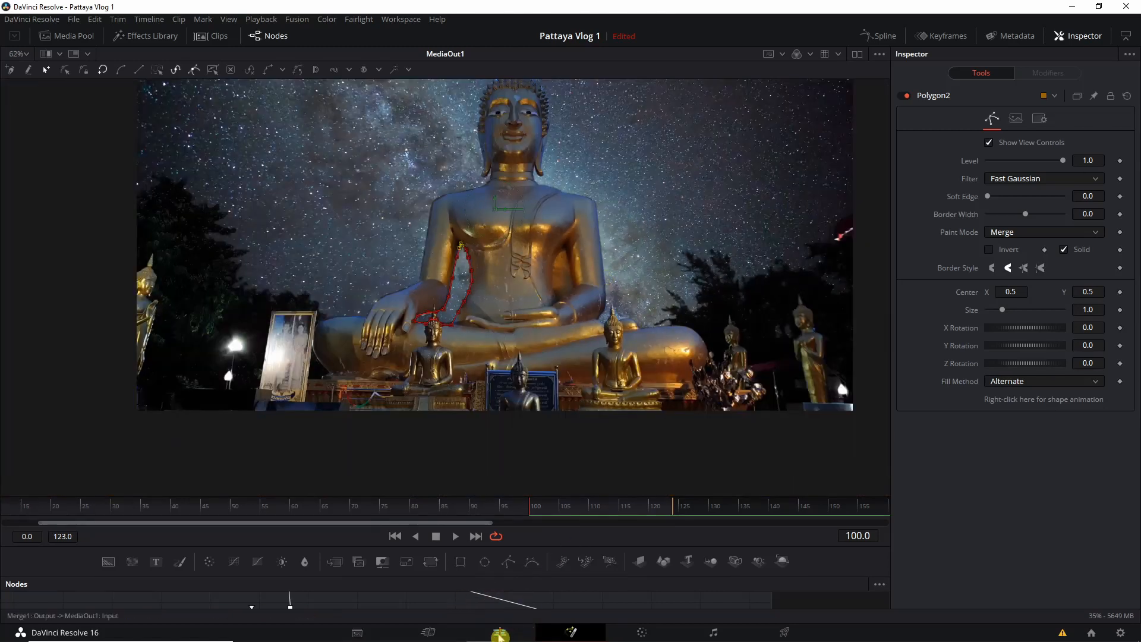
- Switch to the Fusion page to show the Big Buddha clip's node tree
left_click(499, 631)
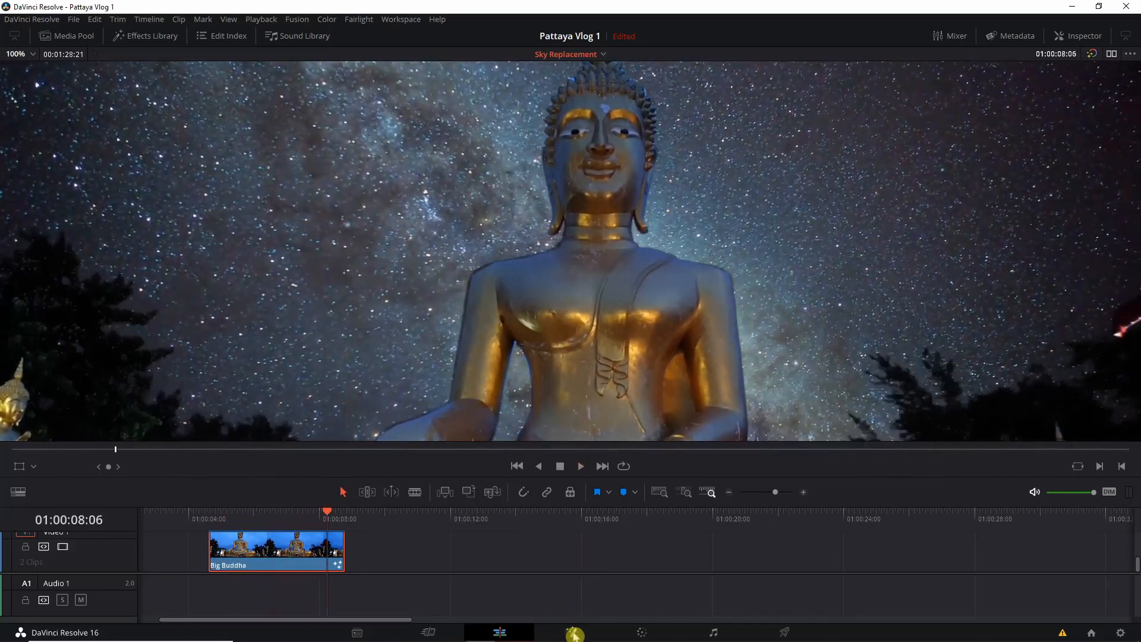
left_click(571, 631)
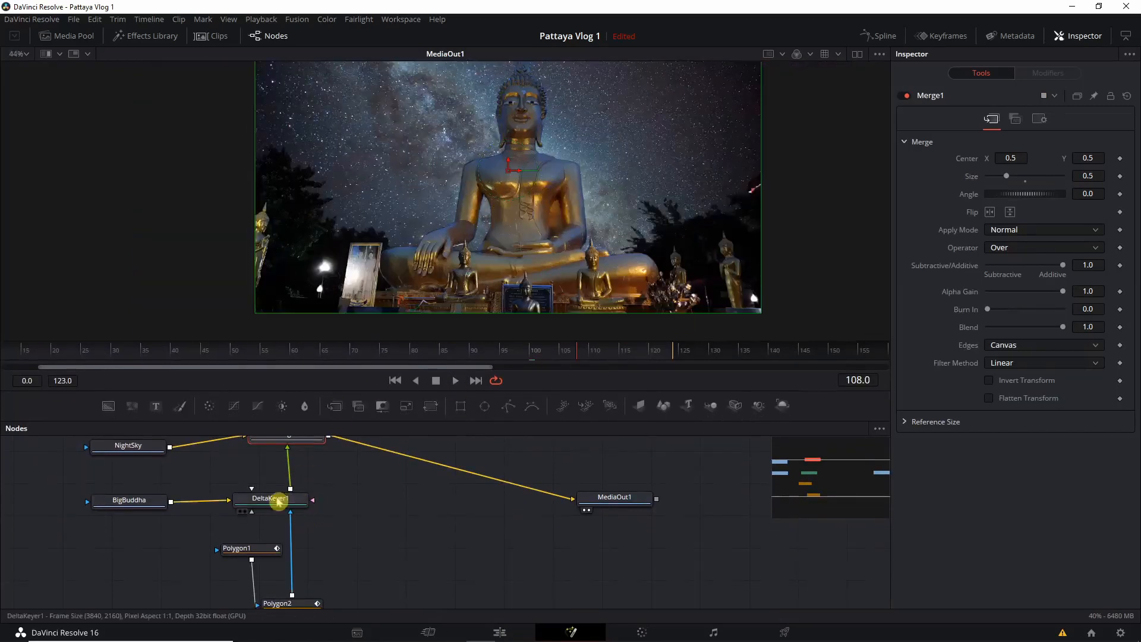
- Adjust DeltaKeyer1's Gain slider in the Key tab to fine-tune the sky matte
left_click(271, 499)
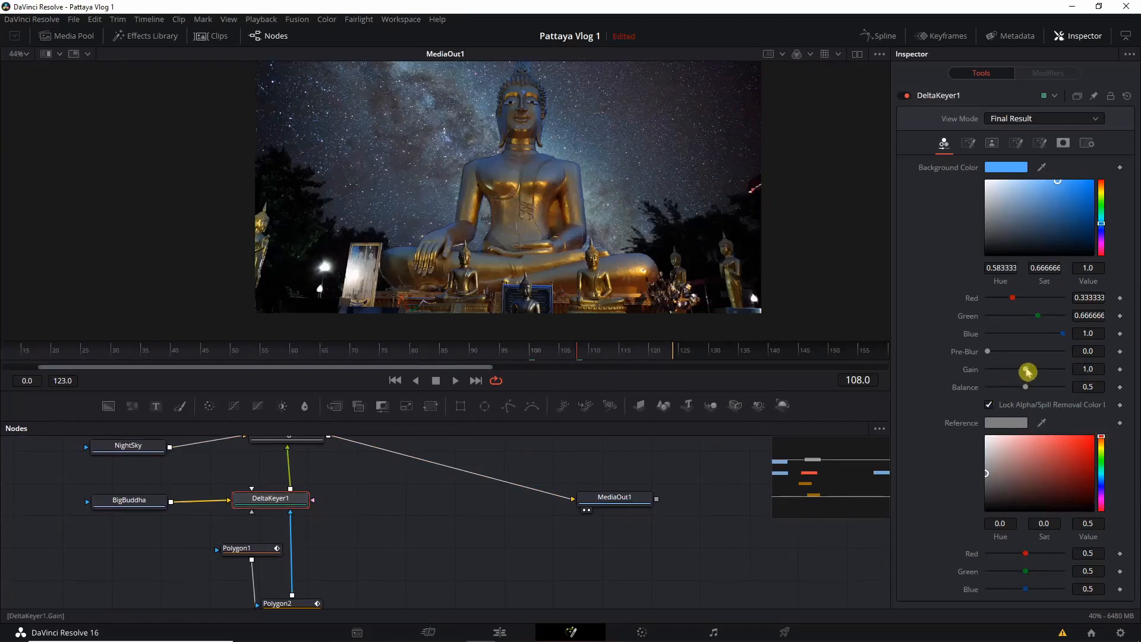
left_click_drag(1028, 371, 1022, 373)
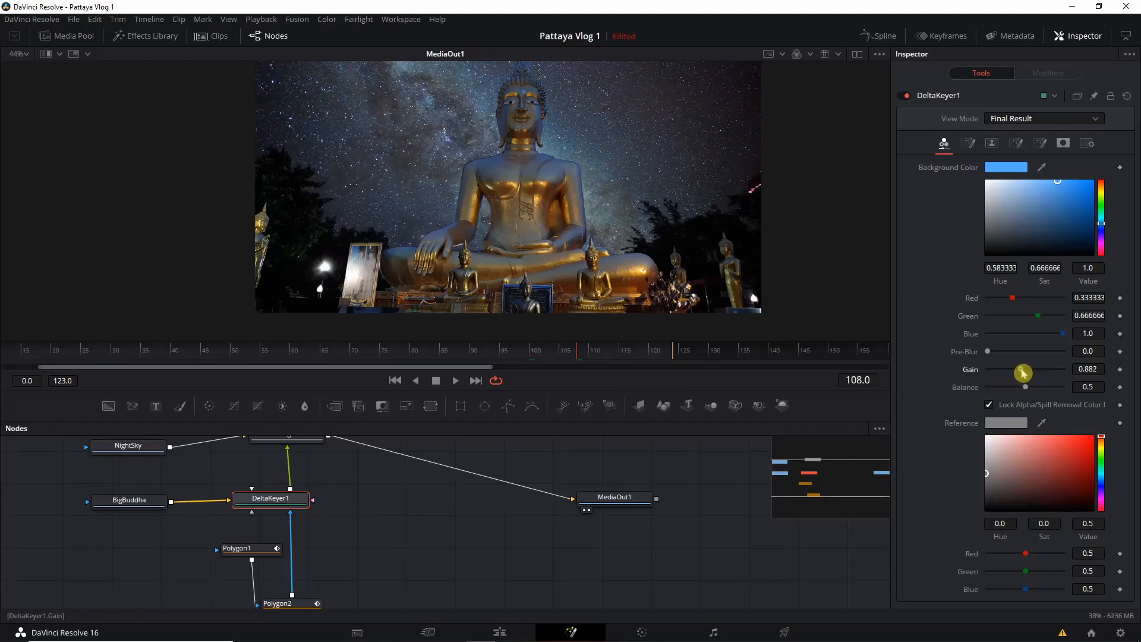
left_click_drag(1023, 373, 1024, 373)
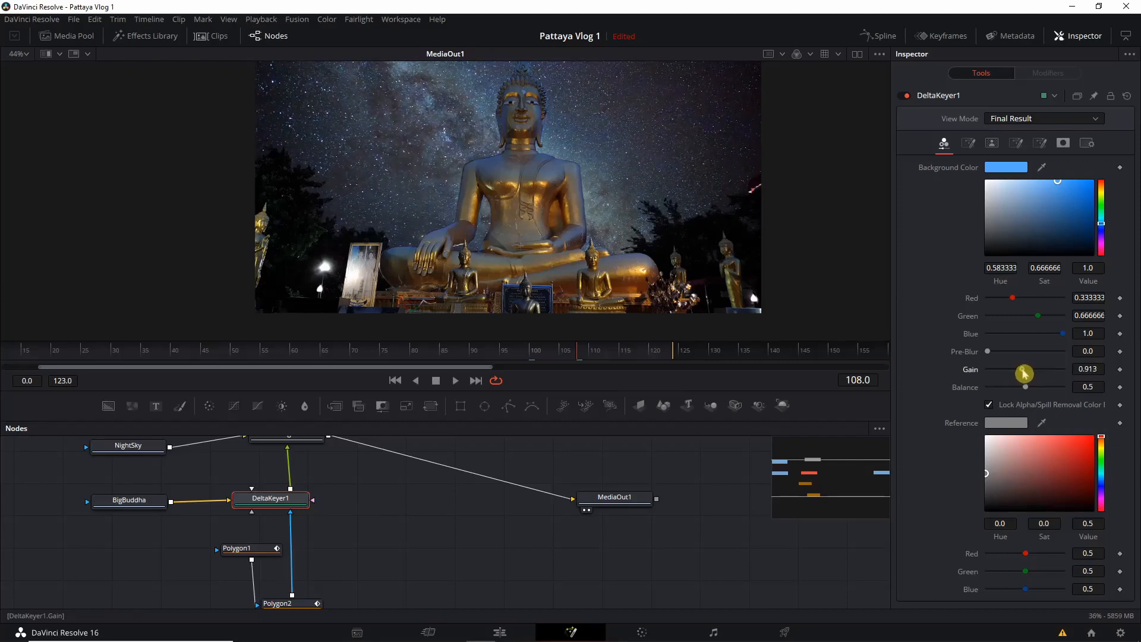
left_click_drag(1024, 387, 1023, 389)
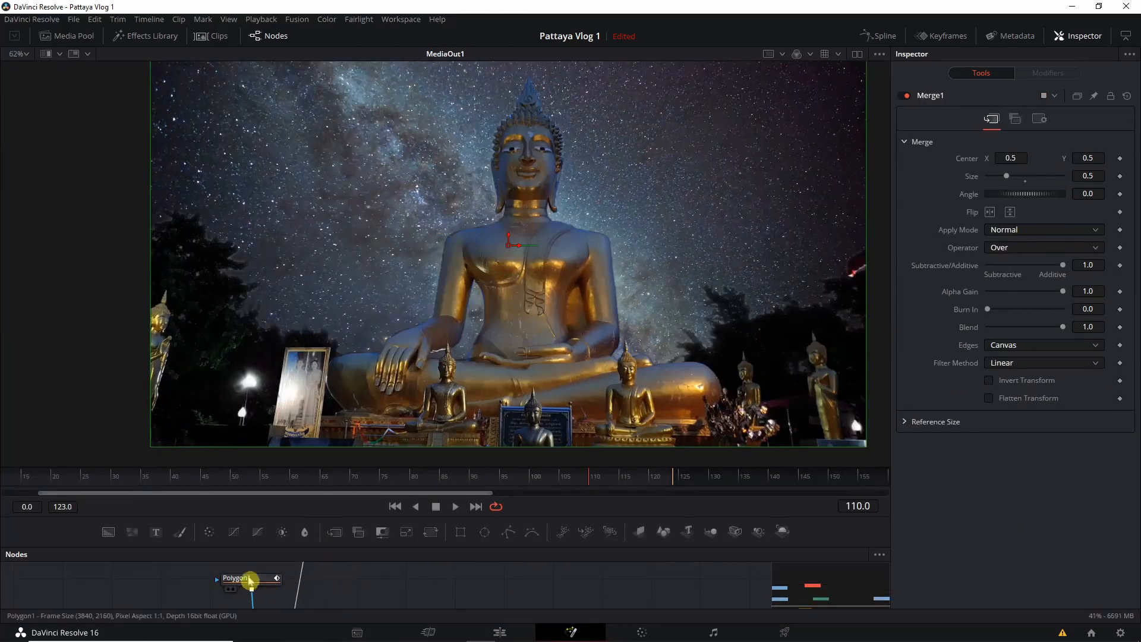
left_click(247, 578)
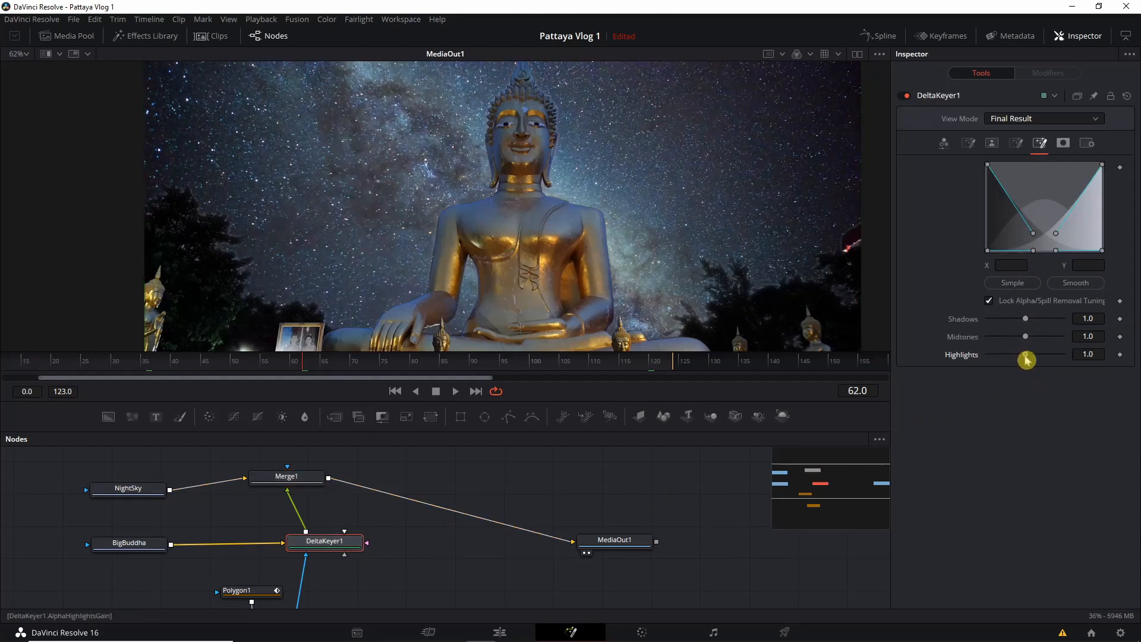
- Tune DeltaKeyer1's matte to Highlights 1.134, Midtones 0.661 and Shadows 0.898
left_click_drag(1026, 355, 1018, 345)
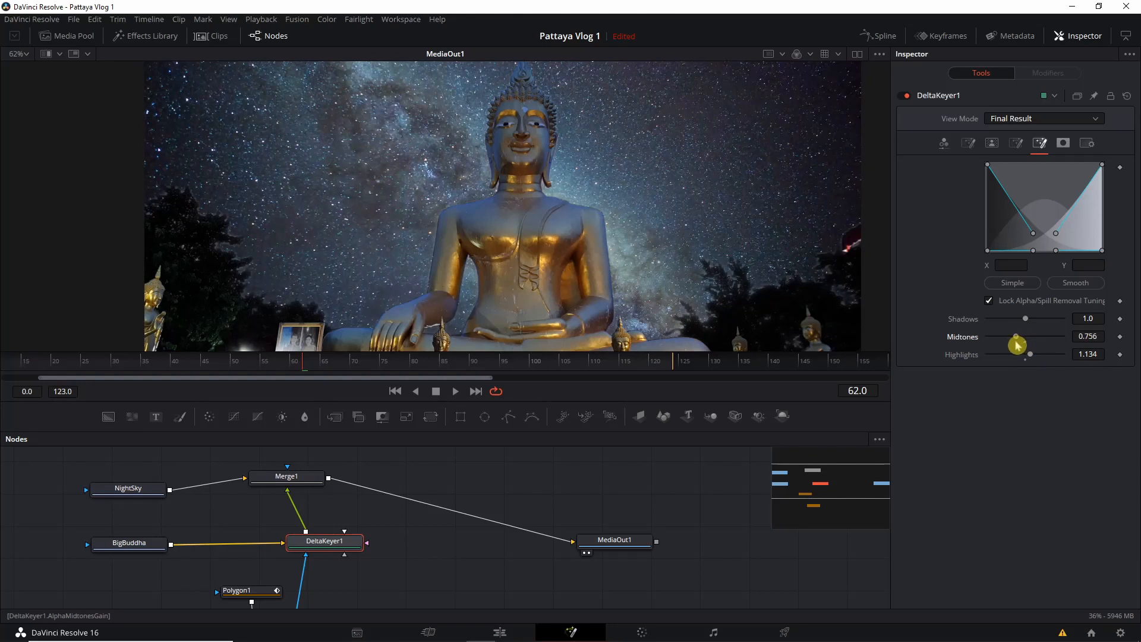
left_click_drag(1017, 346, 1028, 336)
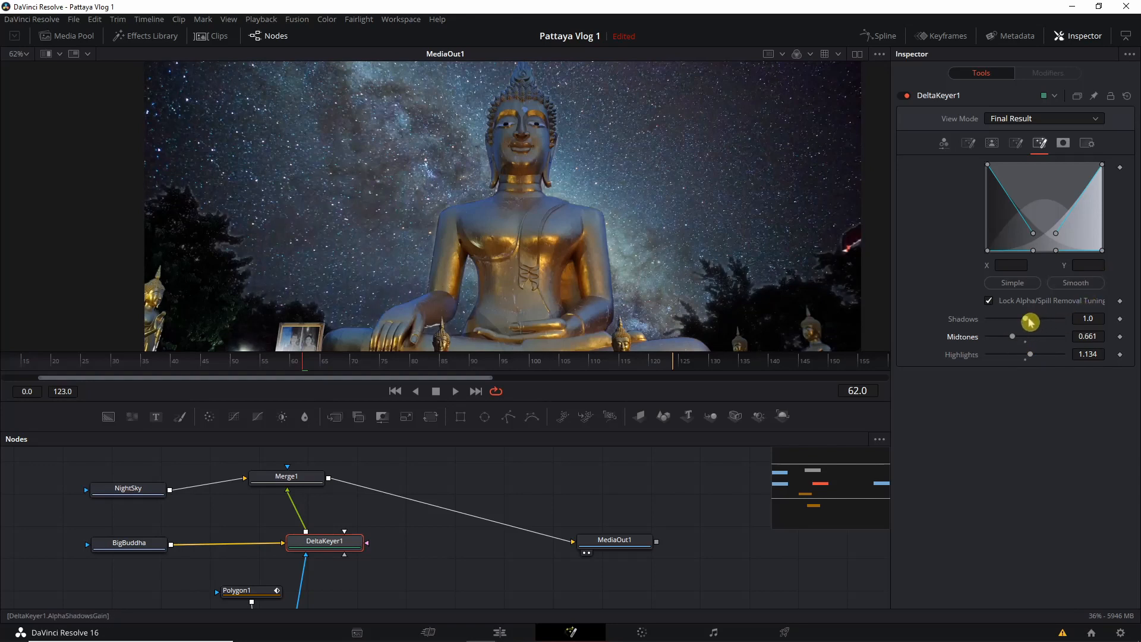
left_click_drag(1030, 322, 1024, 324)
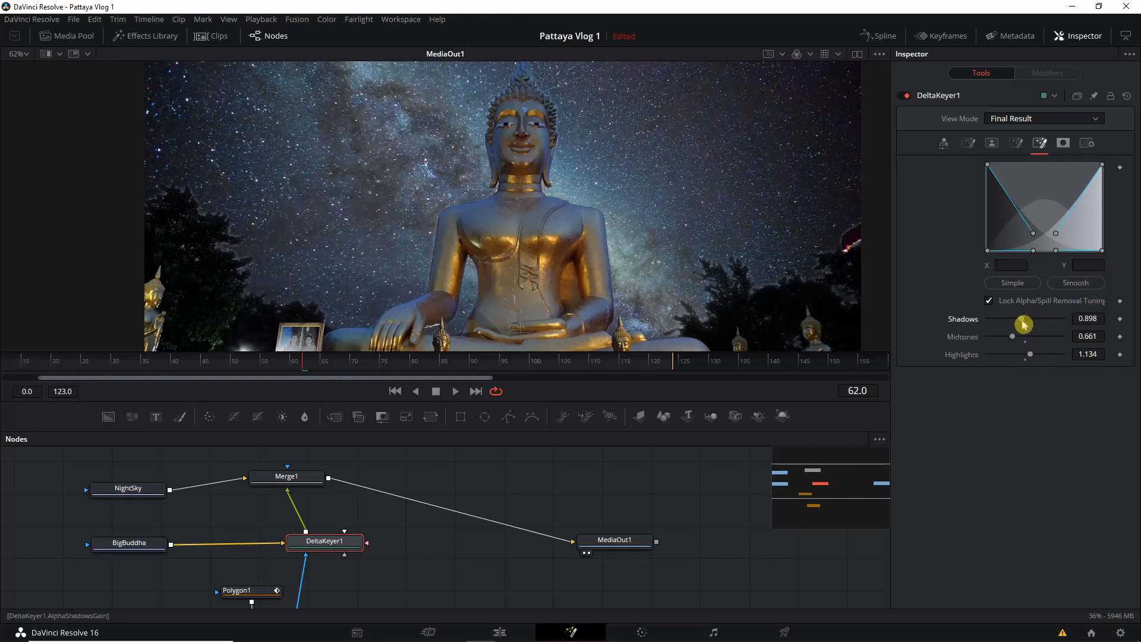
left_click(943, 143)
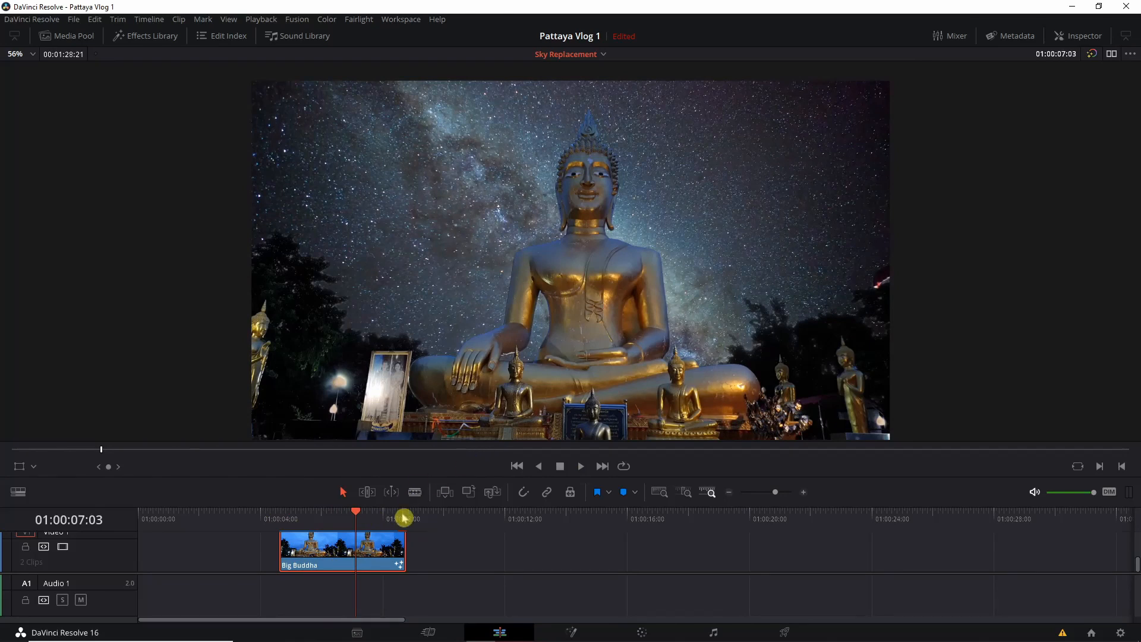
- Play the sky-replacement clip on the Edit timeline, stop it, and return to the clip start
left_click(1078, 35)
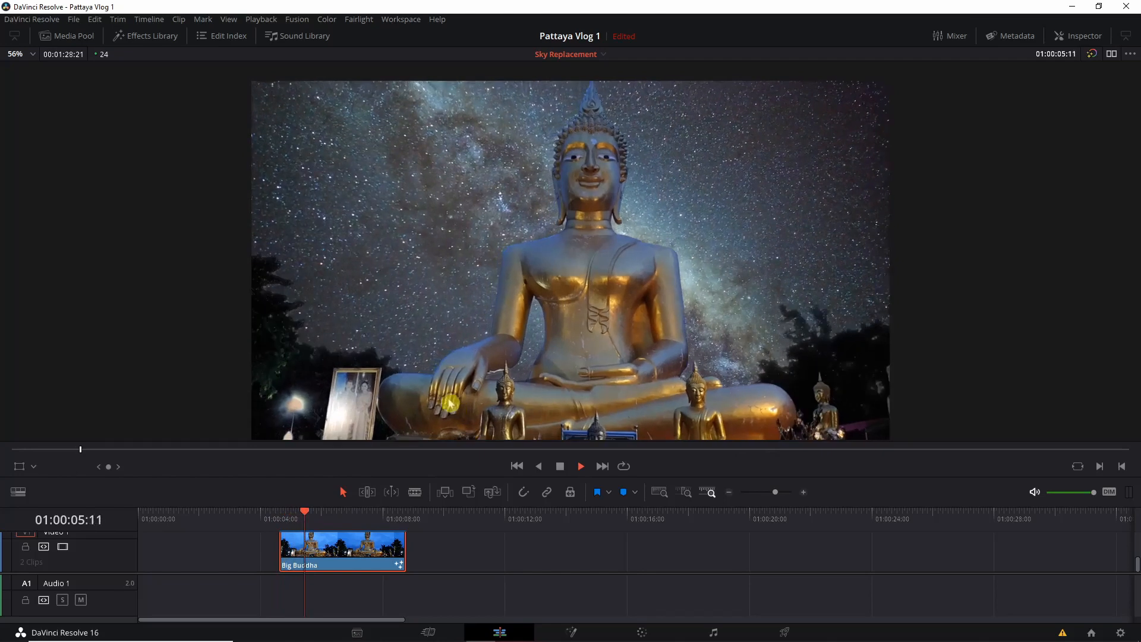
left_click(580, 466)
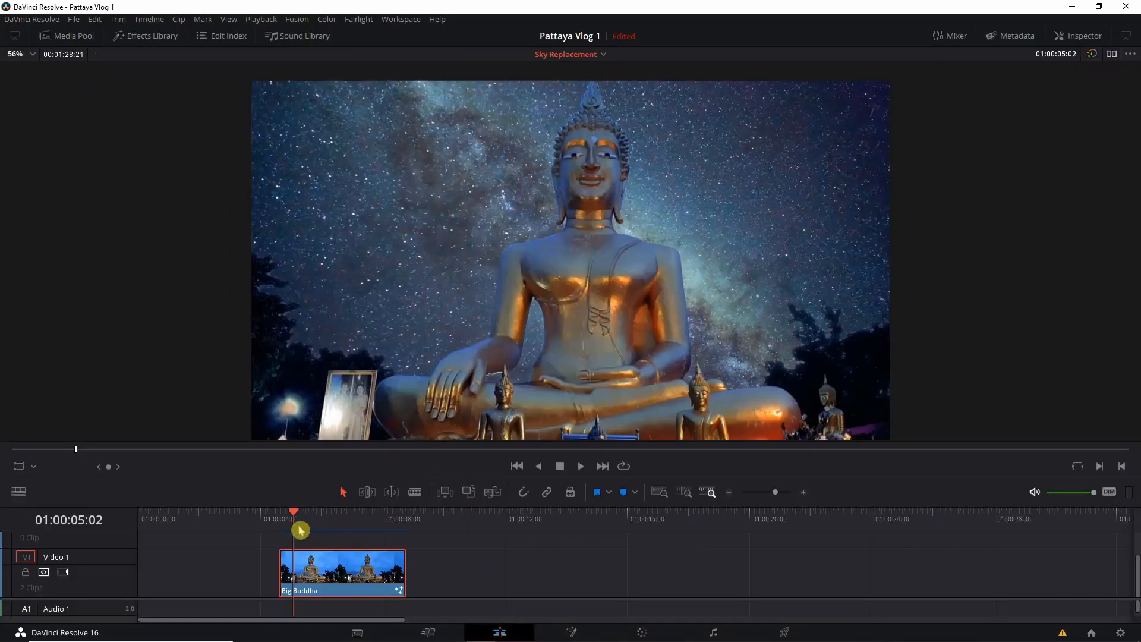
left_click(580, 466)
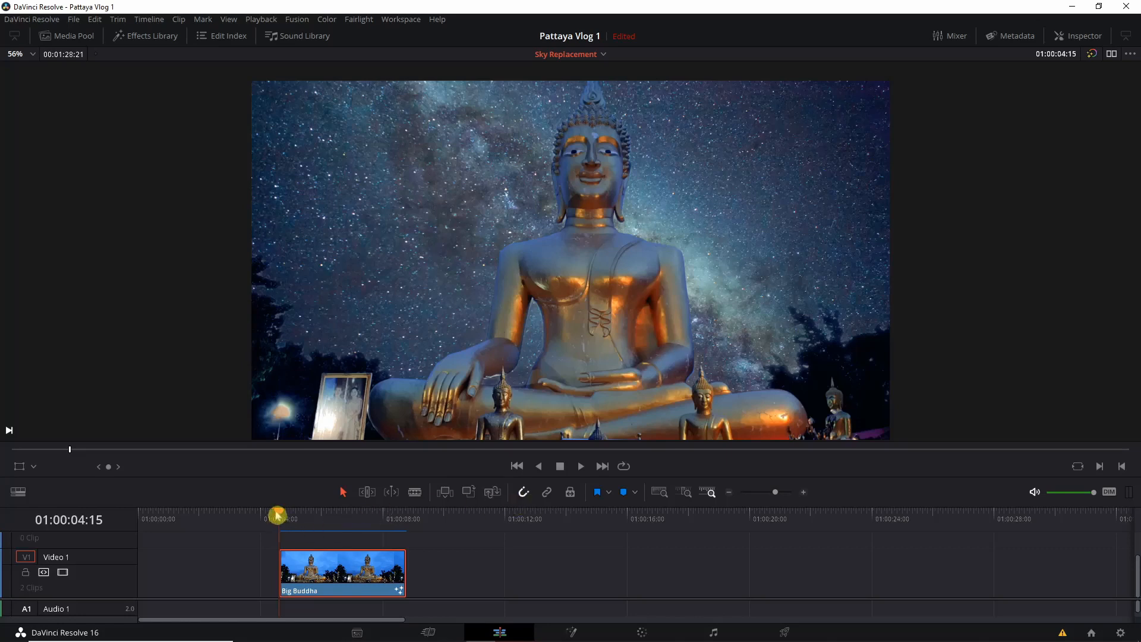
mouse_move(513, 594)
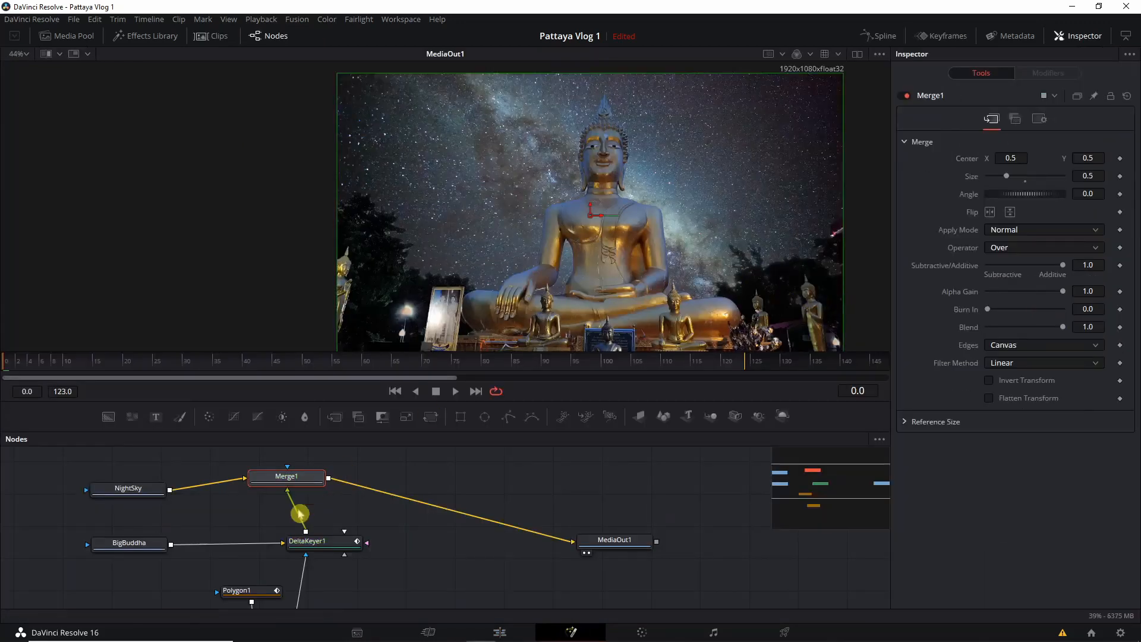
- Keyframe DeltaKeyer1's Blend from 0 at frame 0 to 1 at frame 50
left_click(324, 541)
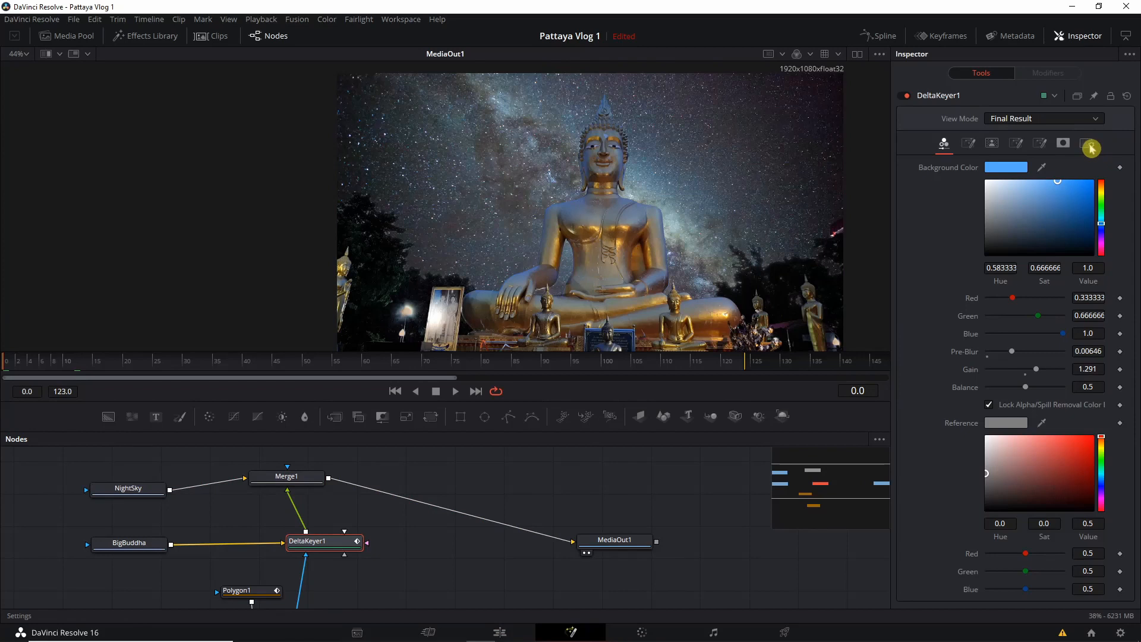
left_click(1090, 144)
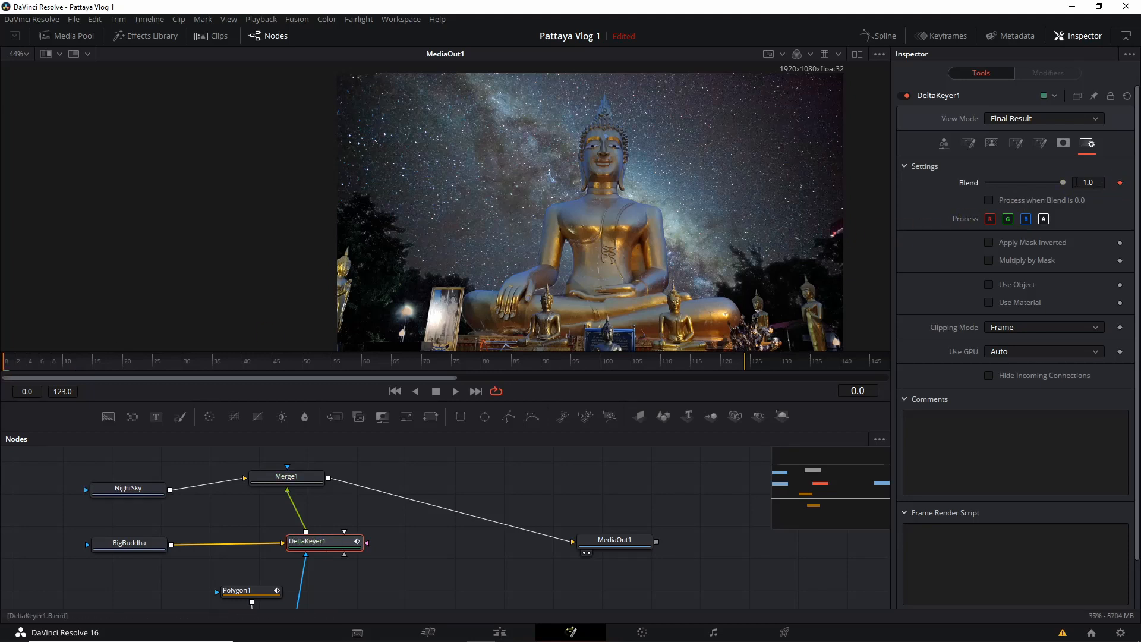
left_click_drag(1059, 182, 1011, 183)
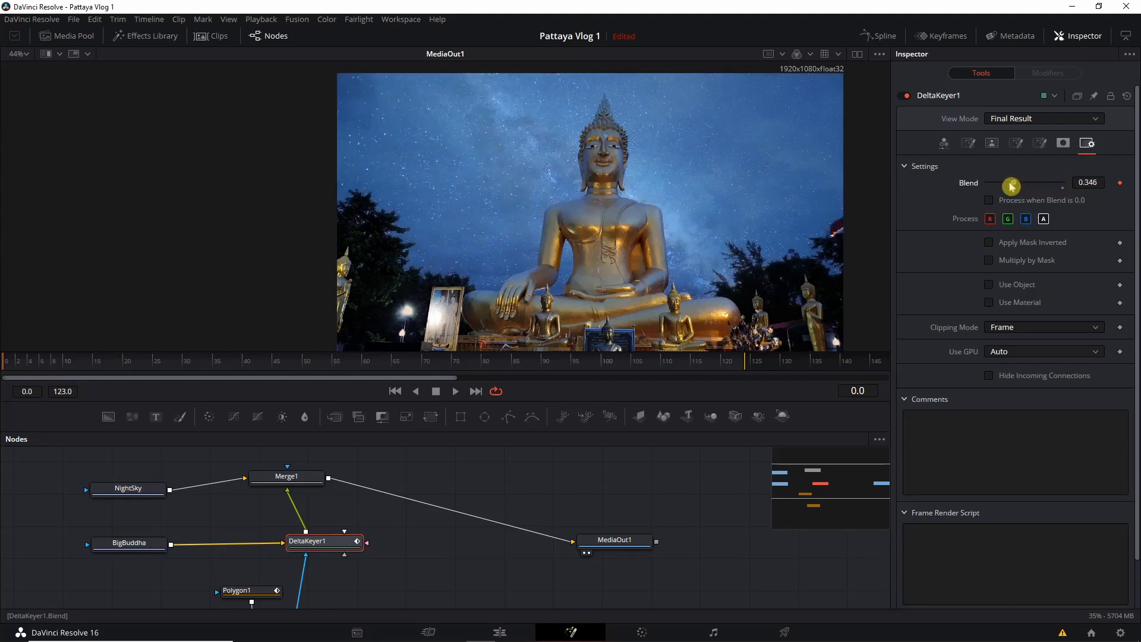
left_click_drag(1011, 185, 989, 182)
type("50")
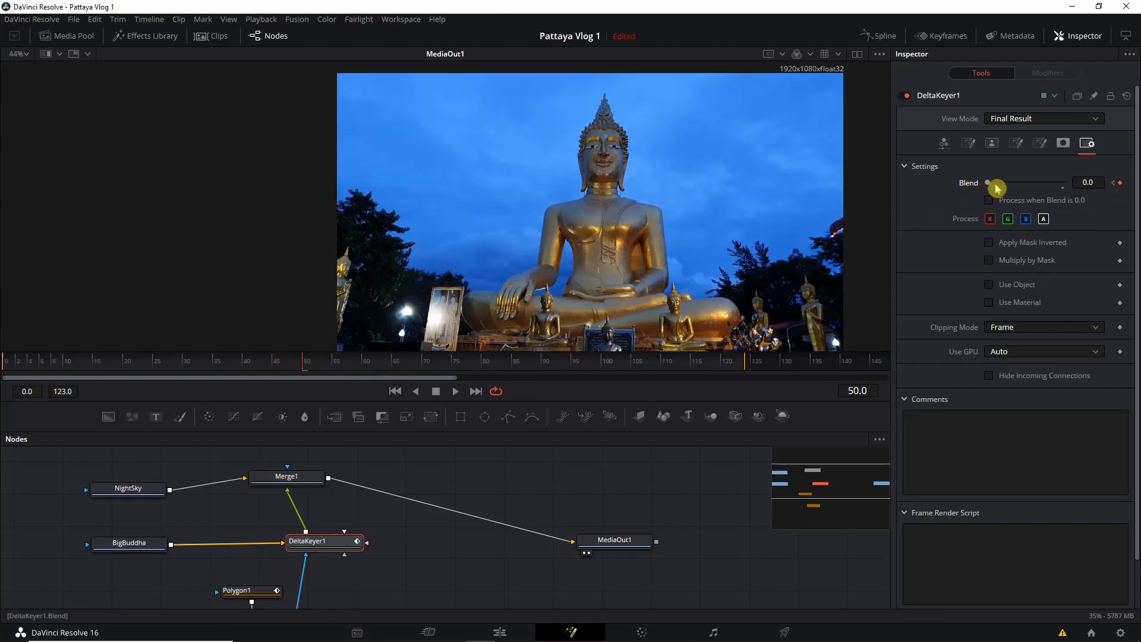
left_click_drag(995, 188, 1070, 170)
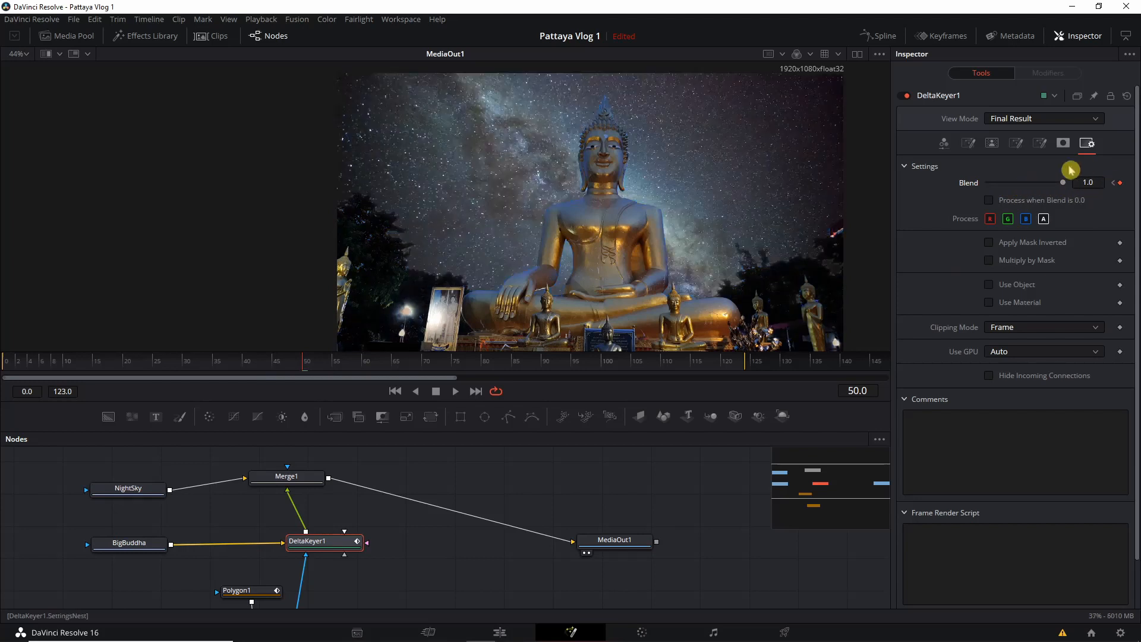
mouse_move(571, 435)
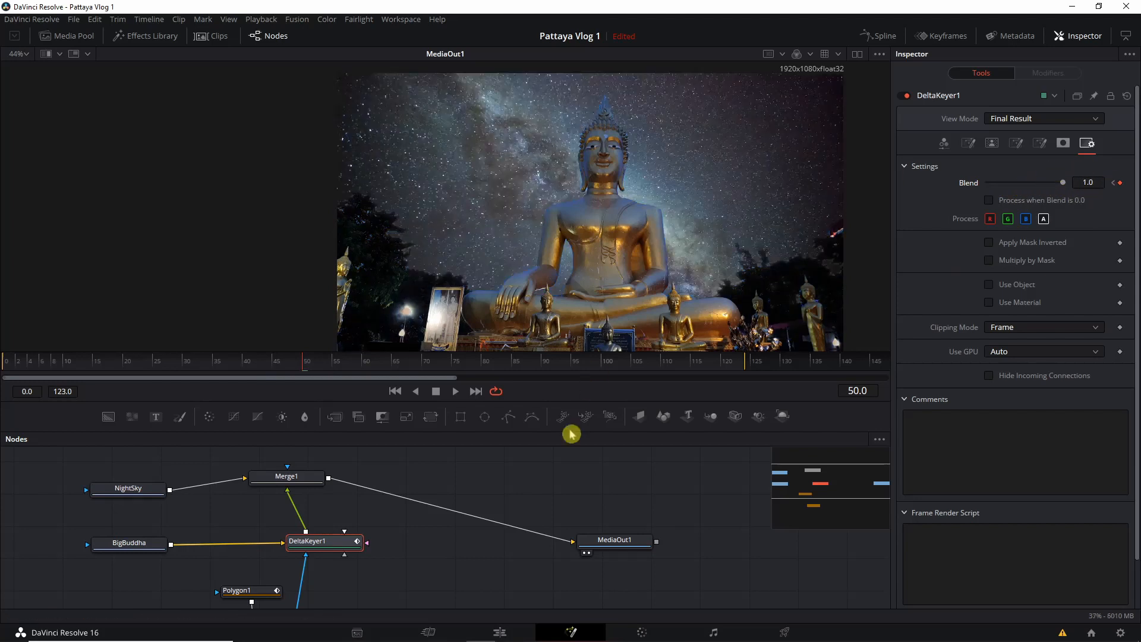
left_click(499, 632)
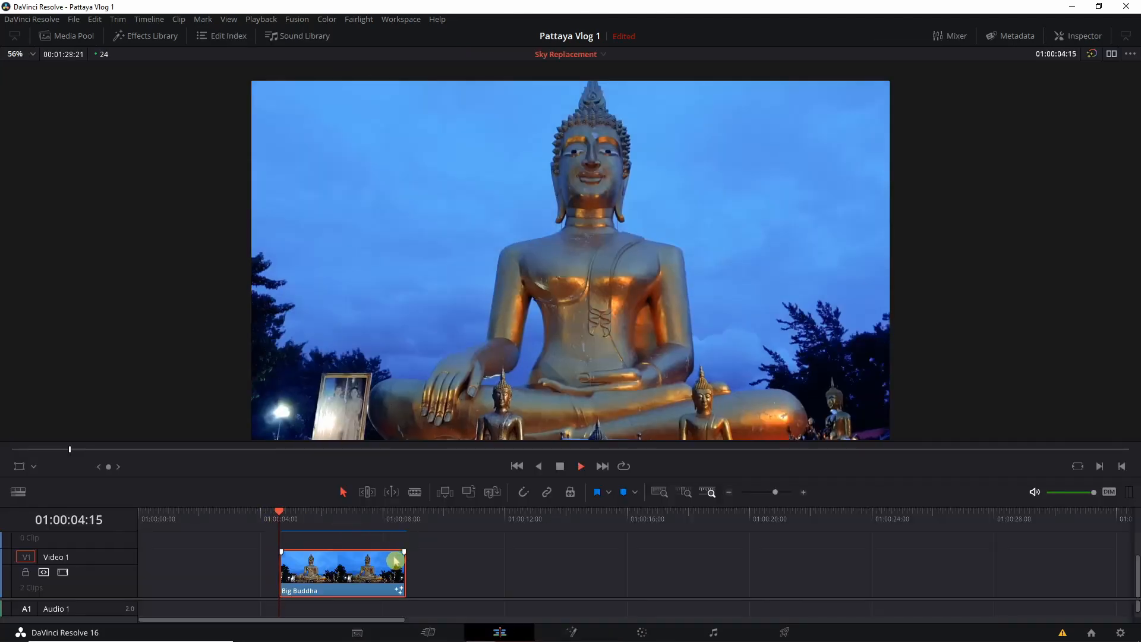